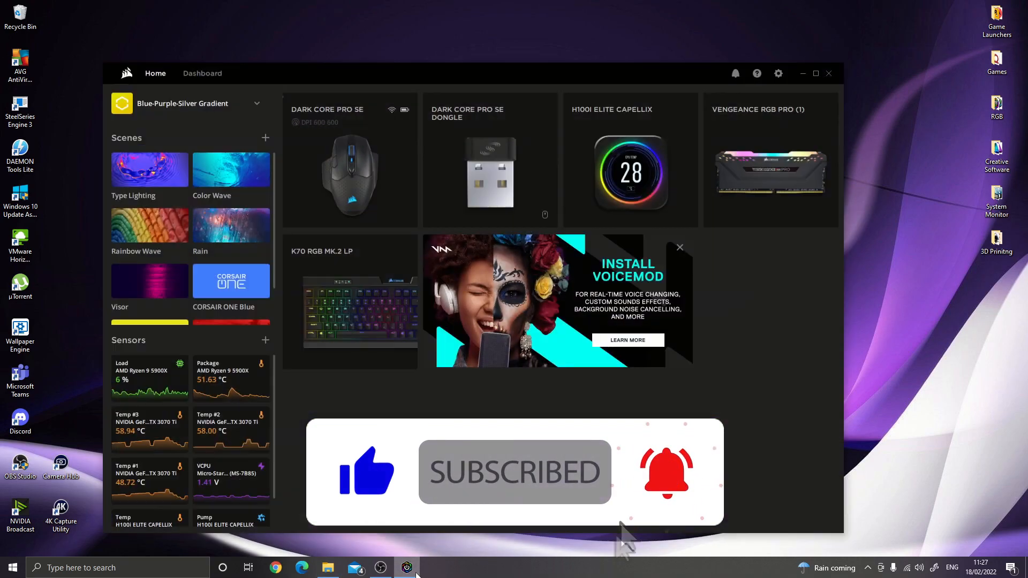
{"action": "mouse_move", "coordinate": [779, 72]}
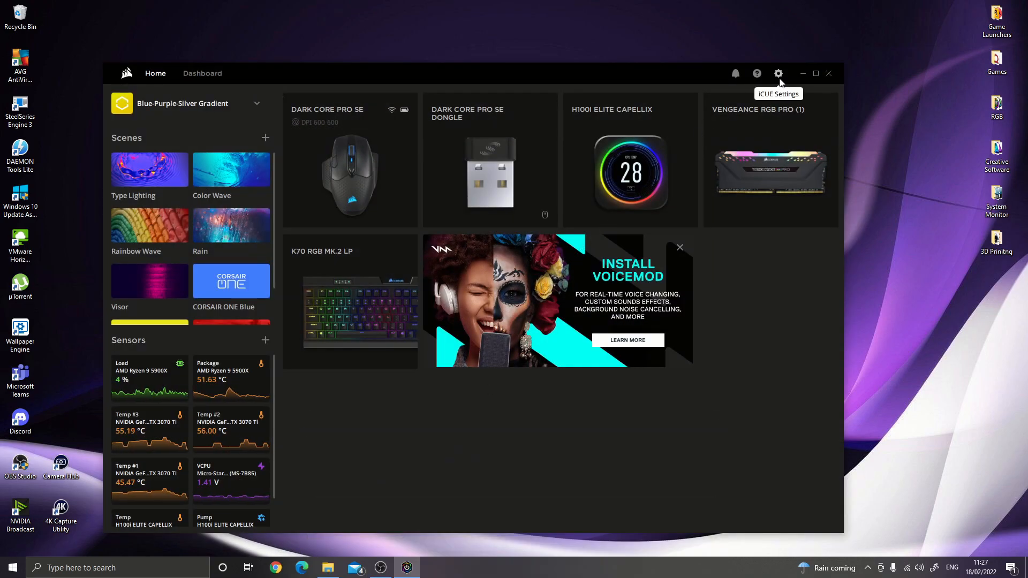
Show the Updates overview in iCUE Settings and check for new H100i Elite Capellix firmware.
{"action": "left_click", "coordinate": [779, 73]}
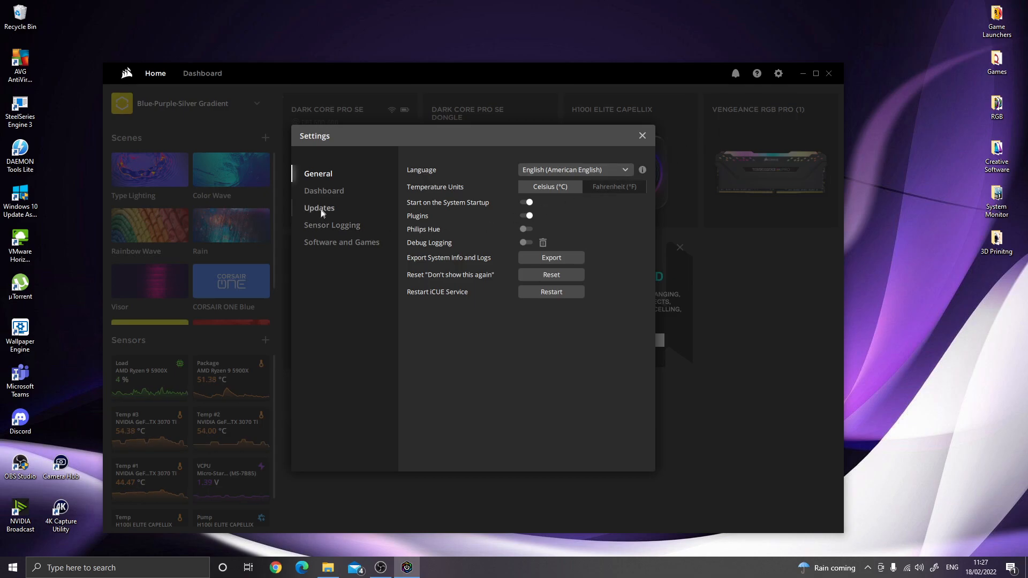
{"action": "left_click", "coordinate": [319, 208]}
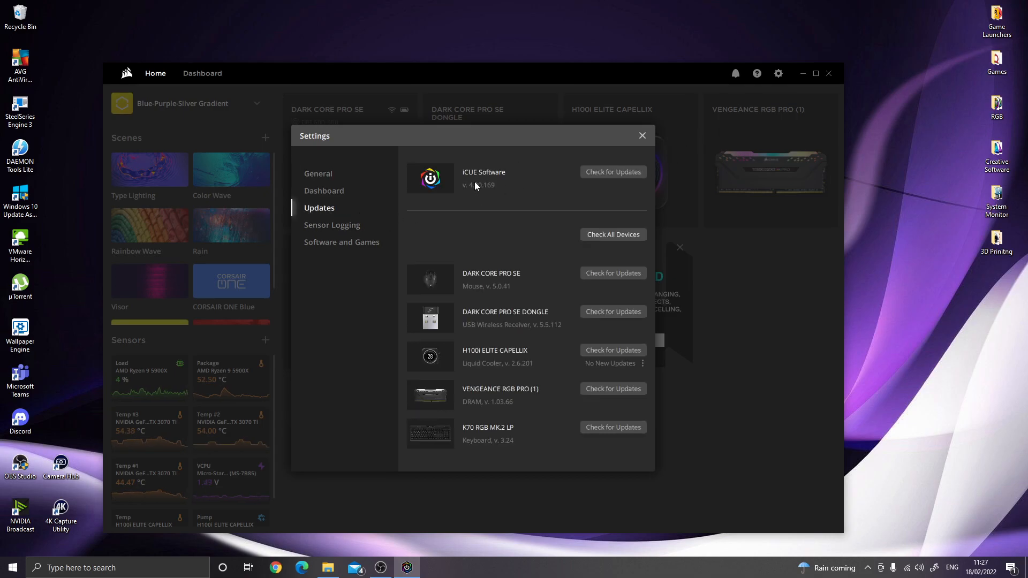
{"action": "mouse_move", "coordinate": [485, 194]}
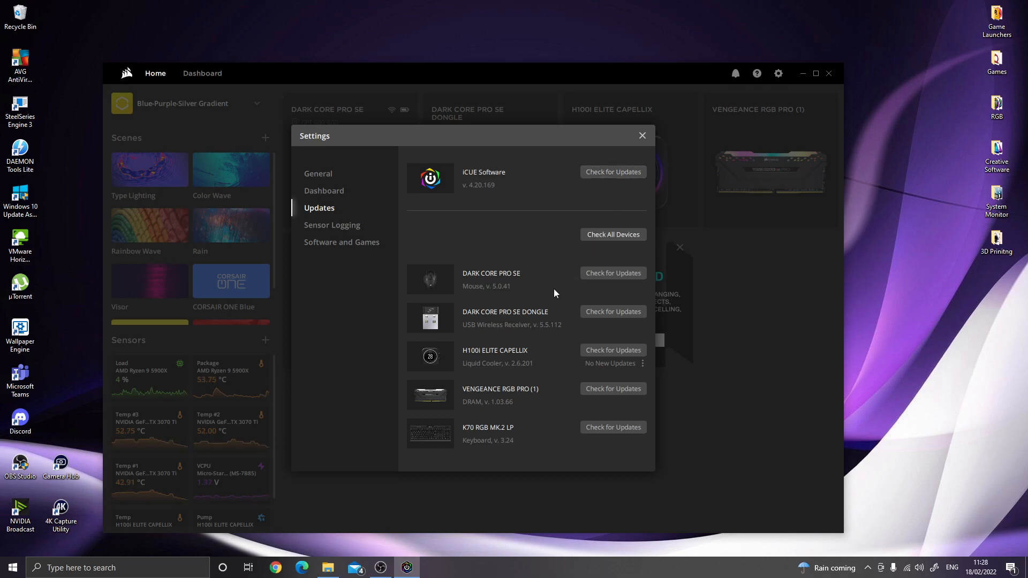
{"action": "mouse_move", "coordinate": [504, 365]}
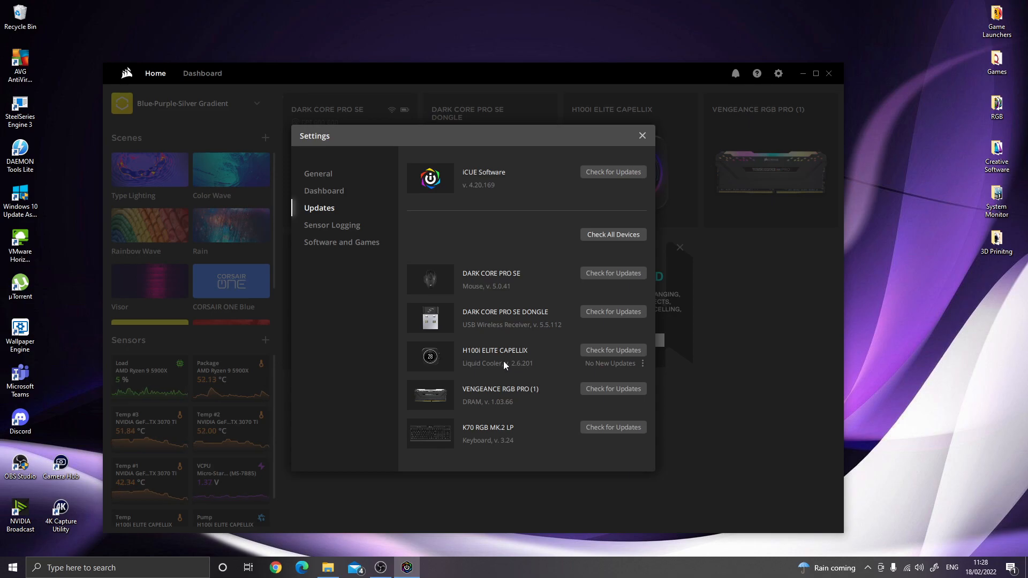
{"action": "mouse_move", "coordinate": [612, 353]}
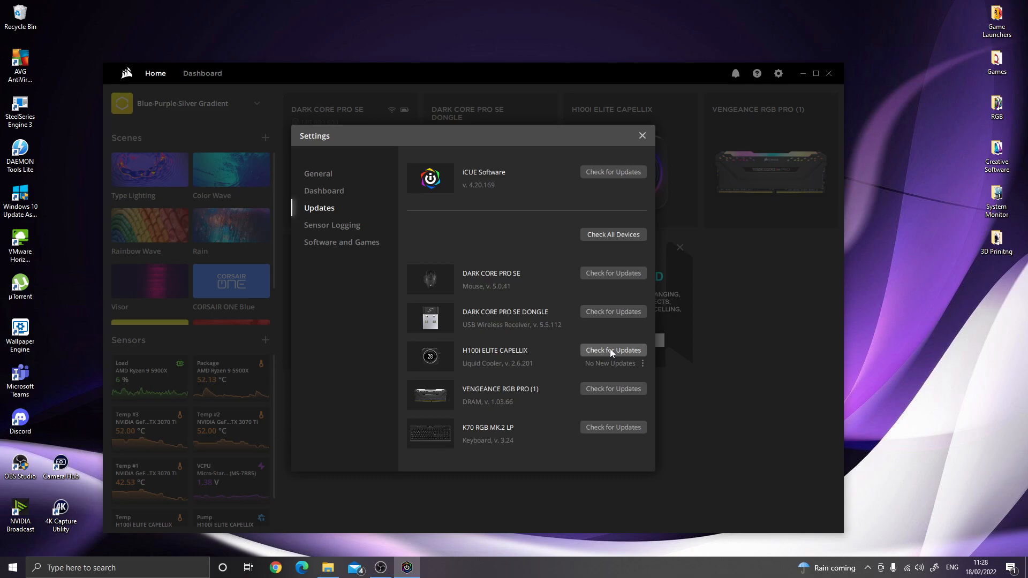
{"action": "left_click", "coordinate": [641, 136]}
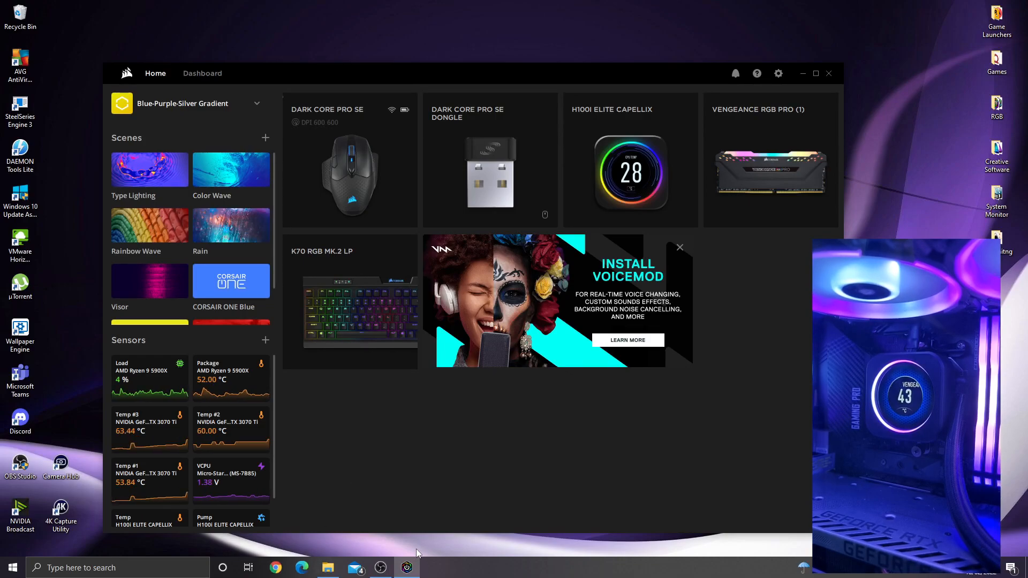
{"action": "mouse_move", "coordinate": [605, 397]}
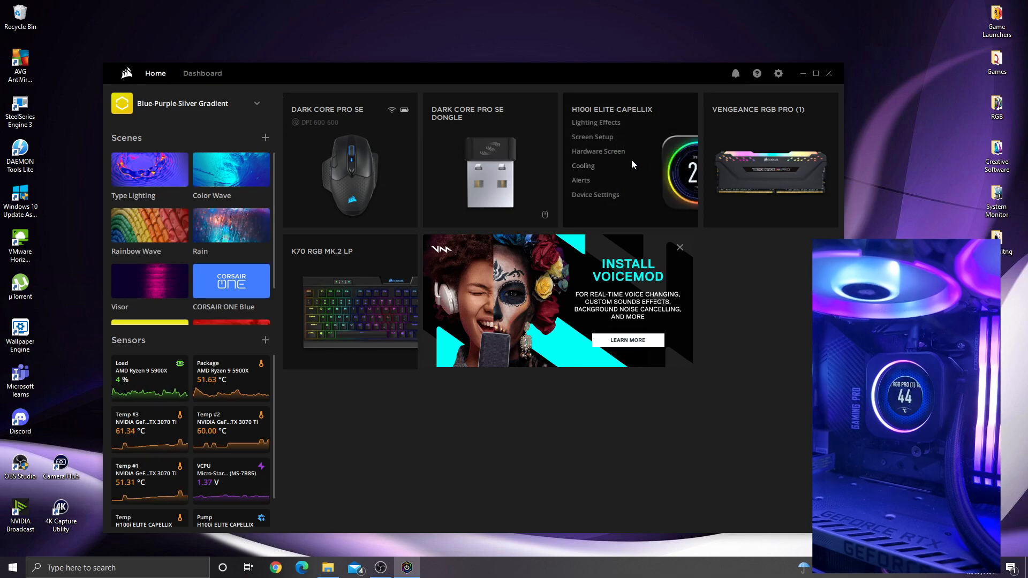
Browse the H100i Elite Capellix Ring and LL RGB fan lighting, then view Hardware Lighting's Color Shift effect.
{"action": "left_click", "coordinate": [612, 109]}
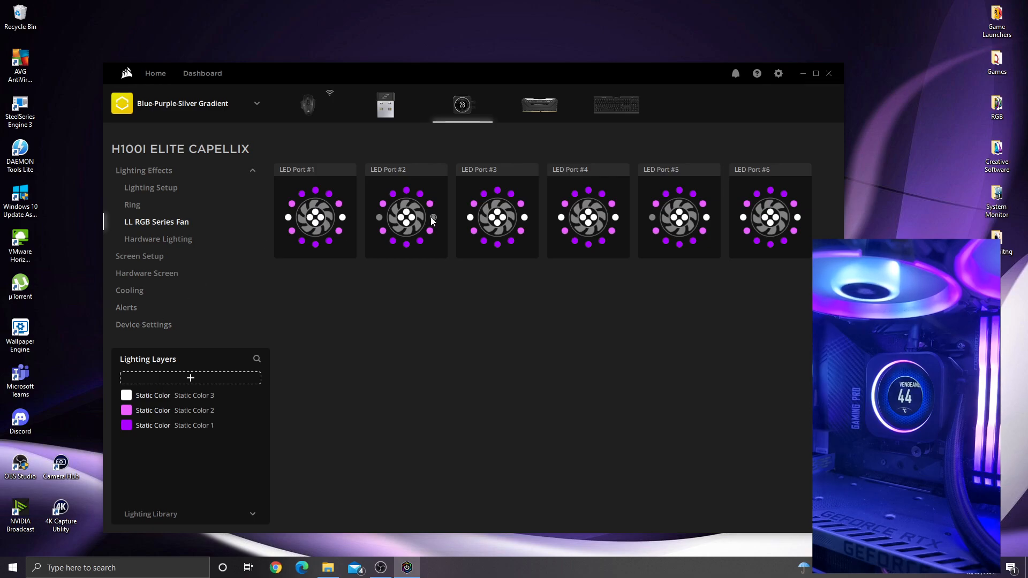
{"action": "mouse_move", "coordinate": [636, 247]}
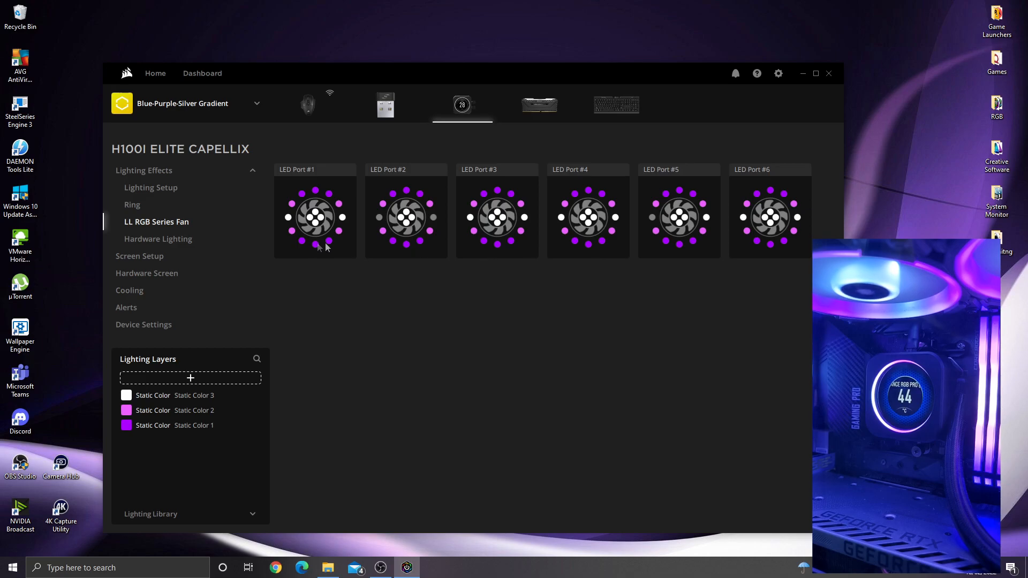
{"action": "left_click", "coordinate": [132, 204]}
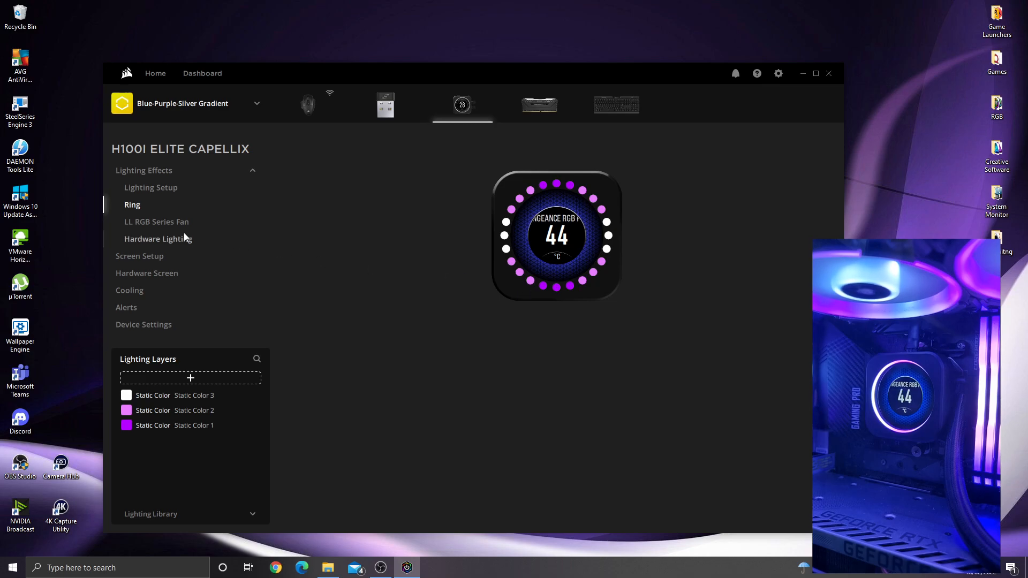
{"action": "left_click", "coordinate": [157, 222]}
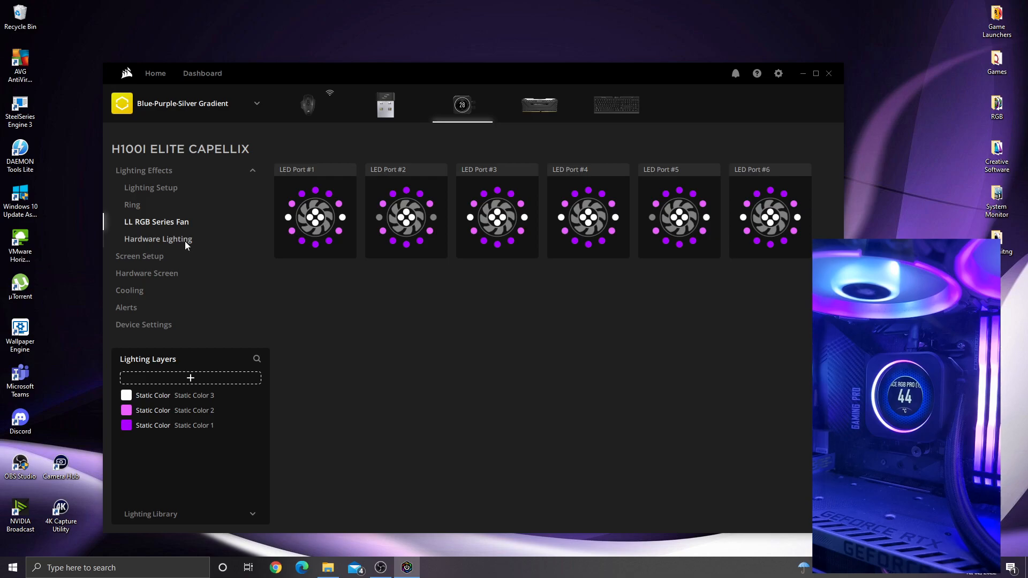
{"action": "left_click", "coordinate": [158, 239]}
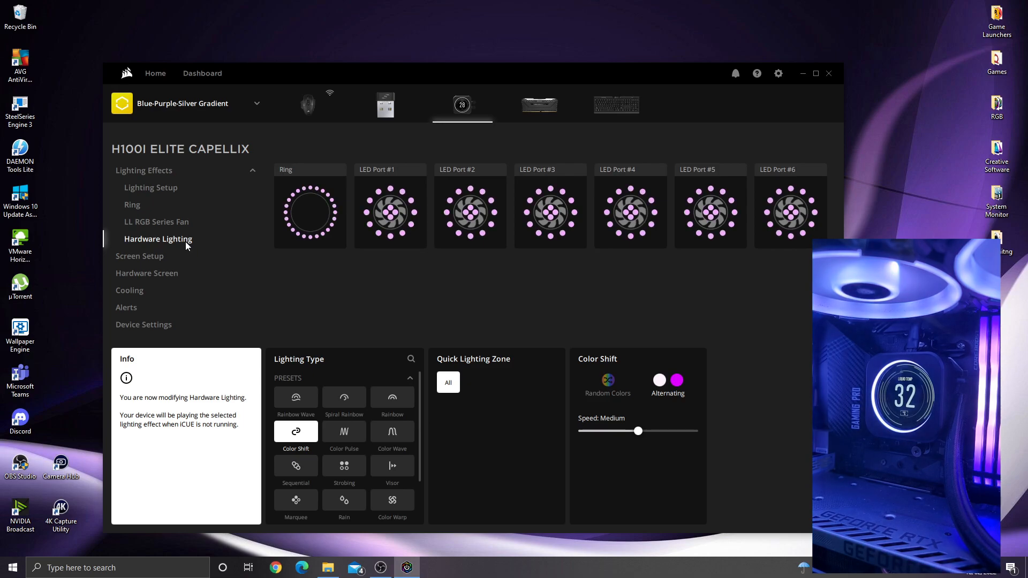
Return to the pump Ring lighting with its white, pink and purple static layers.
{"action": "left_click", "coordinate": [132, 204]}
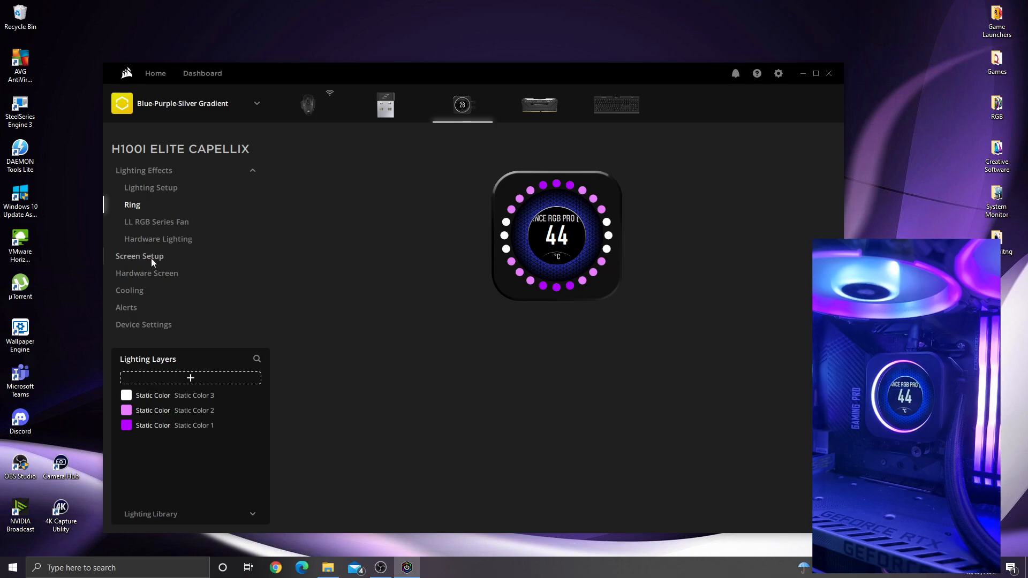
Set the LCD screen to the Concentric style and review its high-temperature colour.
{"action": "left_click", "coordinate": [139, 256]}
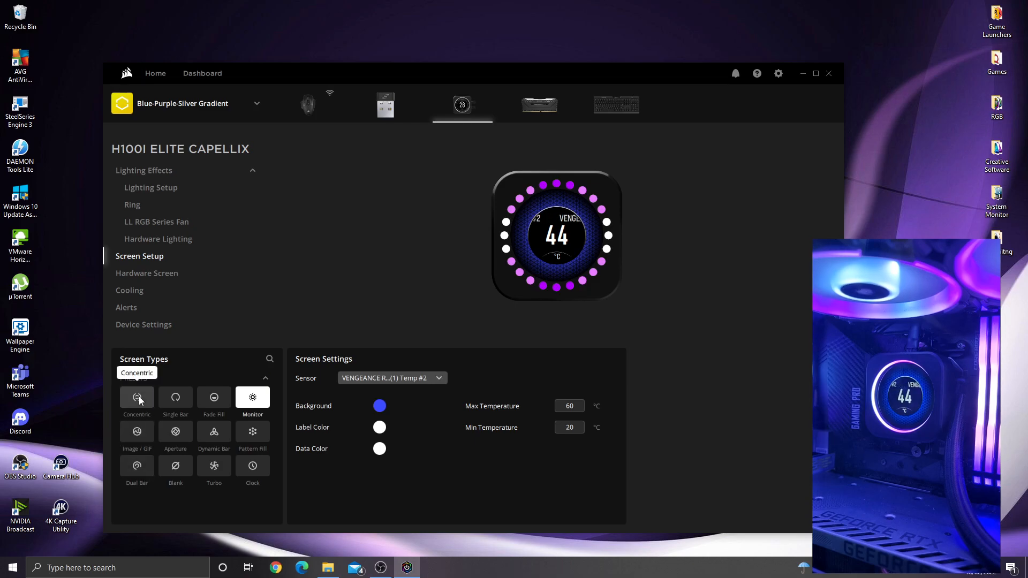
{"action": "left_click", "coordinate": [136, 397]}
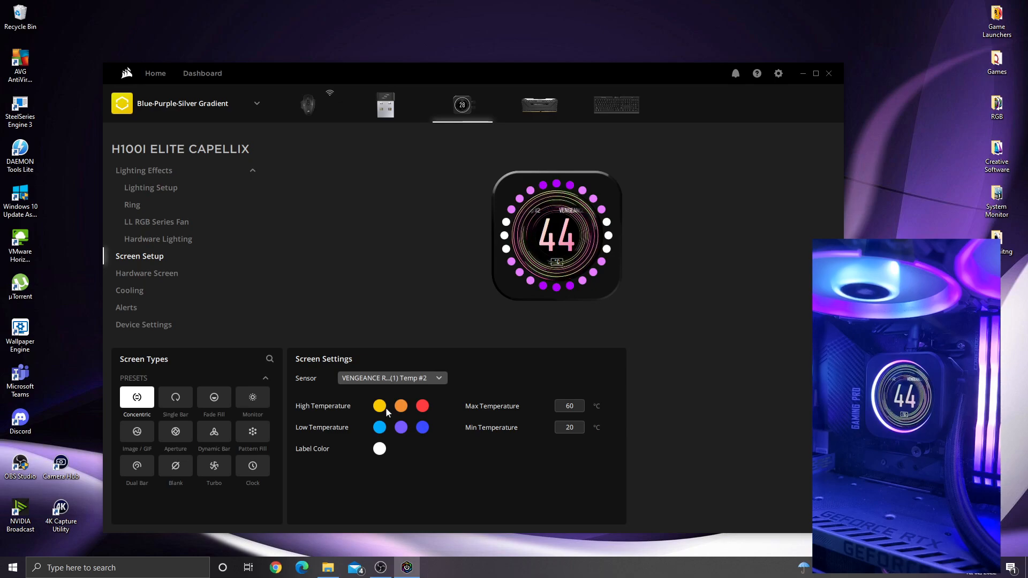
{"action": "left_click", "coordinate": [379, 406]}
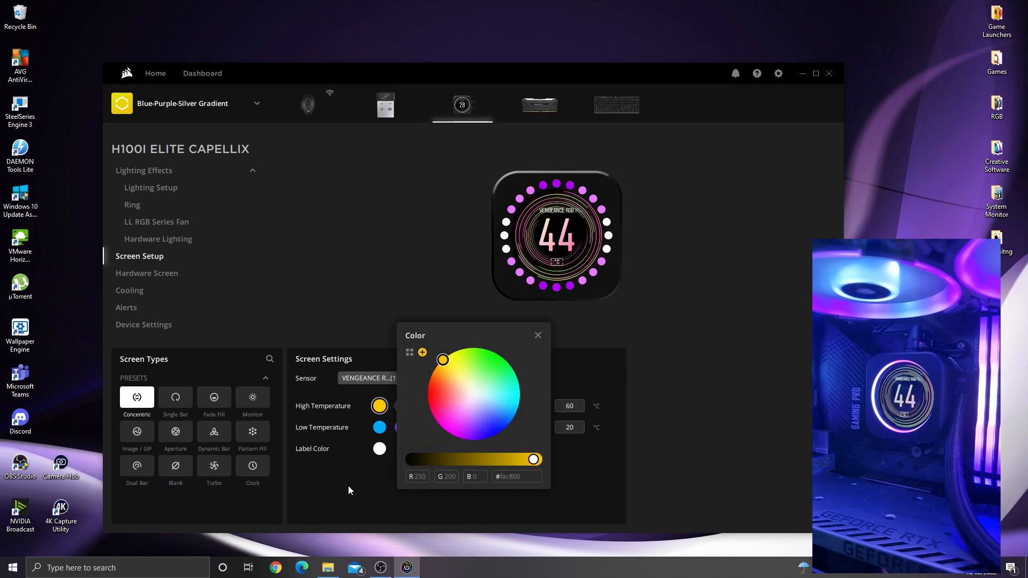
{"action": "left_click", "coordinate": [538, 336]}
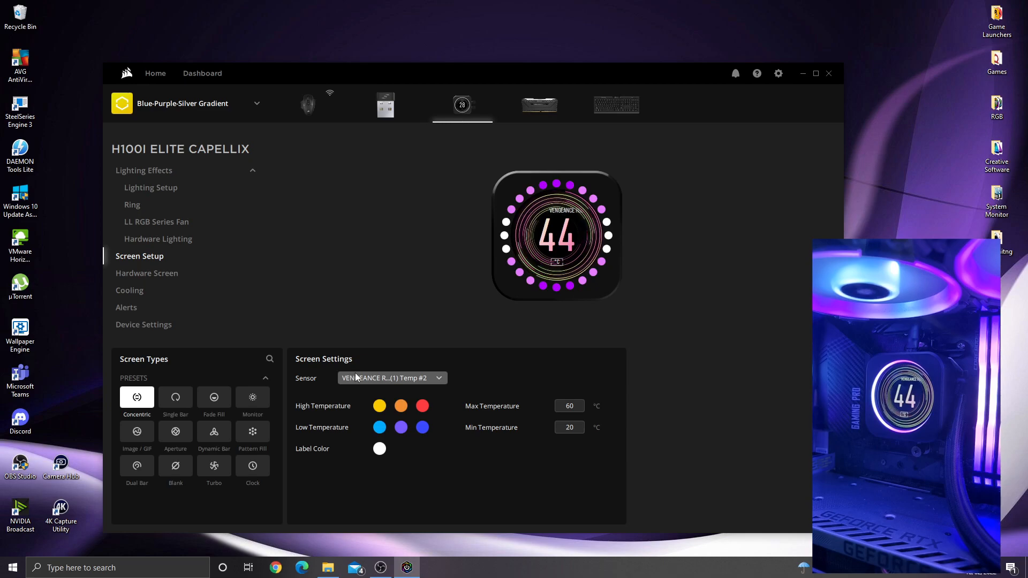
Change the Concentric screen's sensor from CPU Package to GPU Temp #1.
{"action": "left_click", "coordinate": [391, 378]}
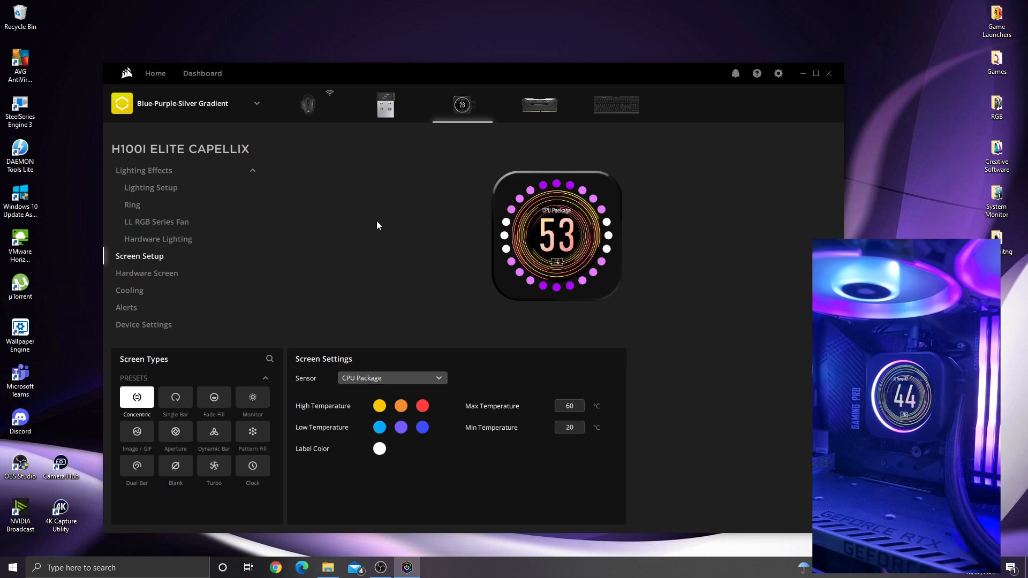
{"action": "left_click", "coordinate": [390, 378]}
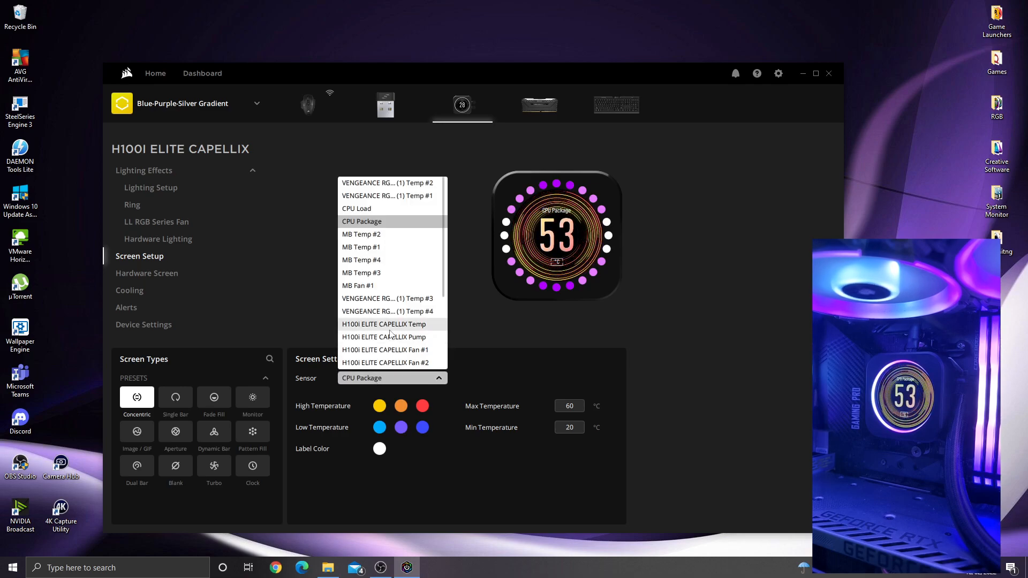
{"action": "left_click", "coordinate": [358, 285]}
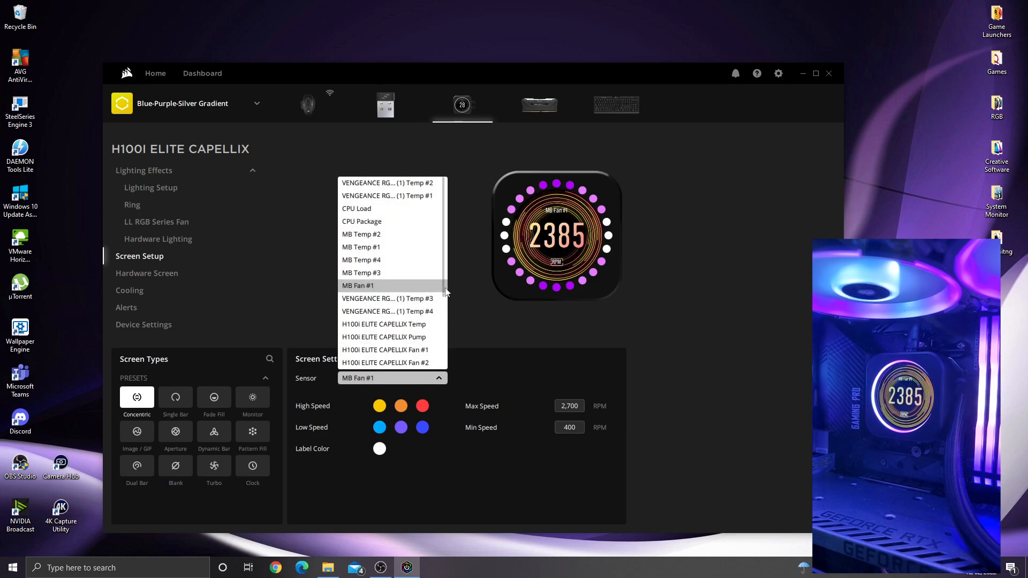
{"action": "scroll", "scroll_direction": "down", "scroll_amount": 3}
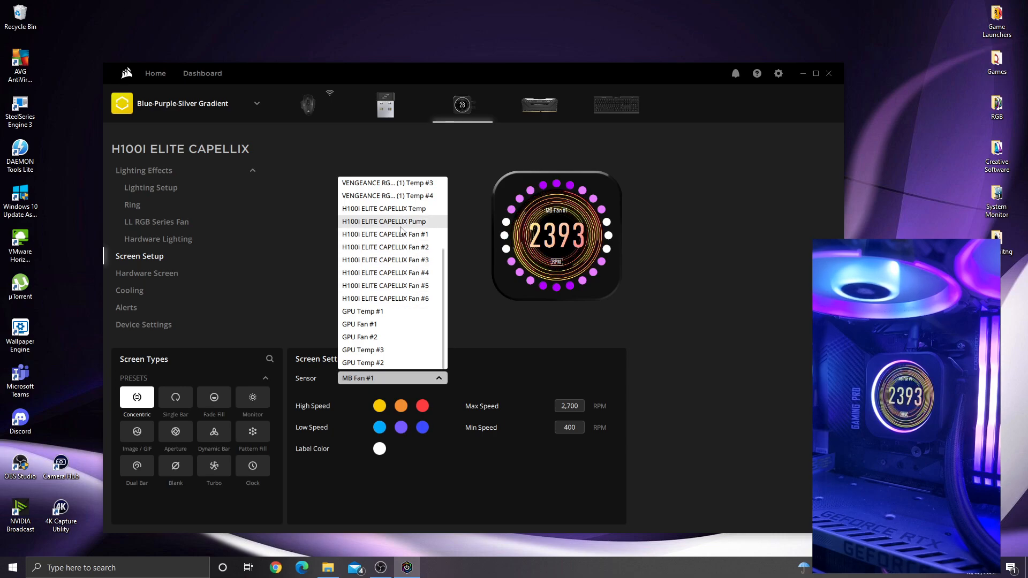
{"action": "mouse_move", "coordinate": [382, 328]}
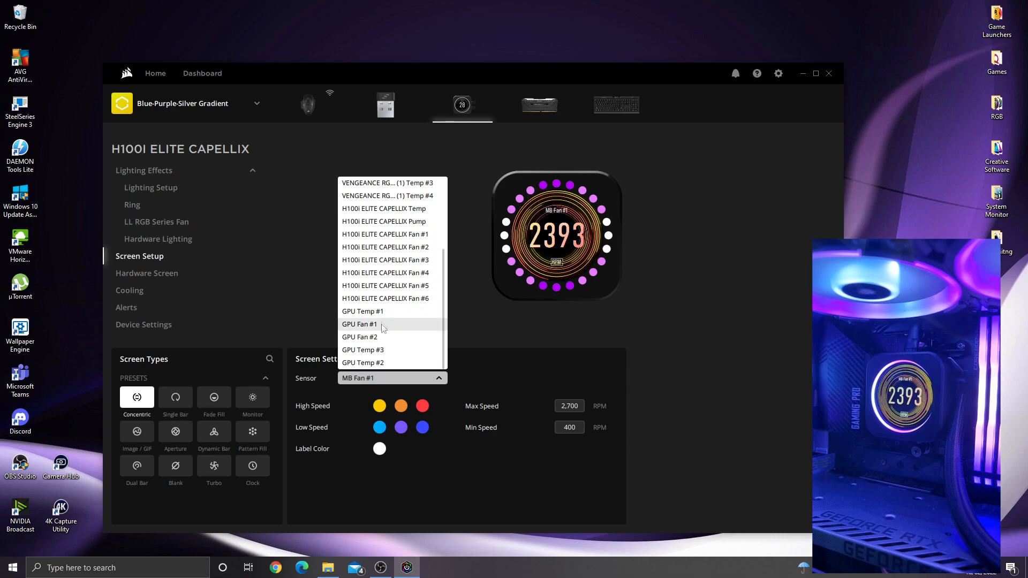
{"action": "left_click", "coordinate": [363, 310]}
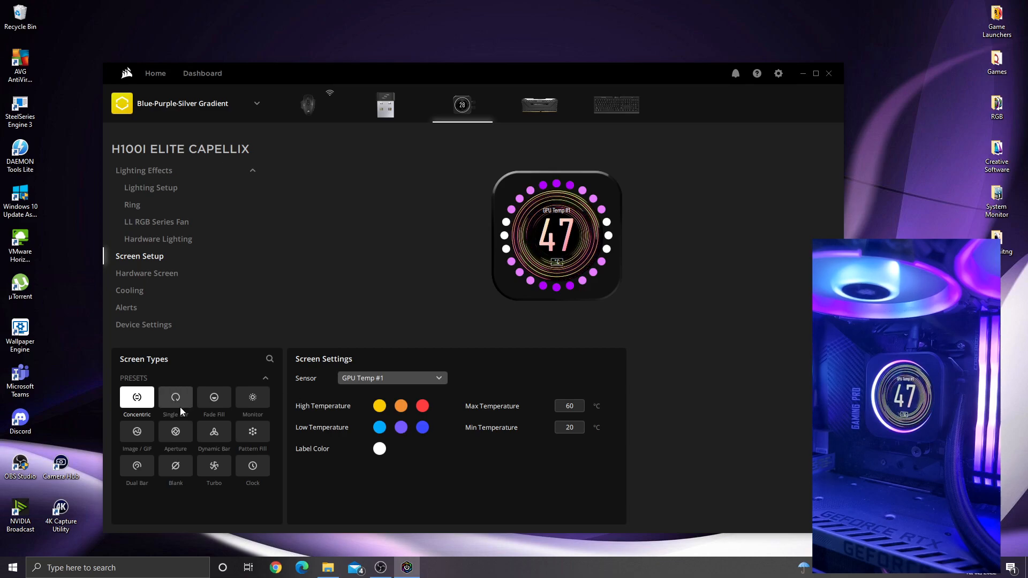
{"action": "mouse_move", "coordinate": [175, 397]}
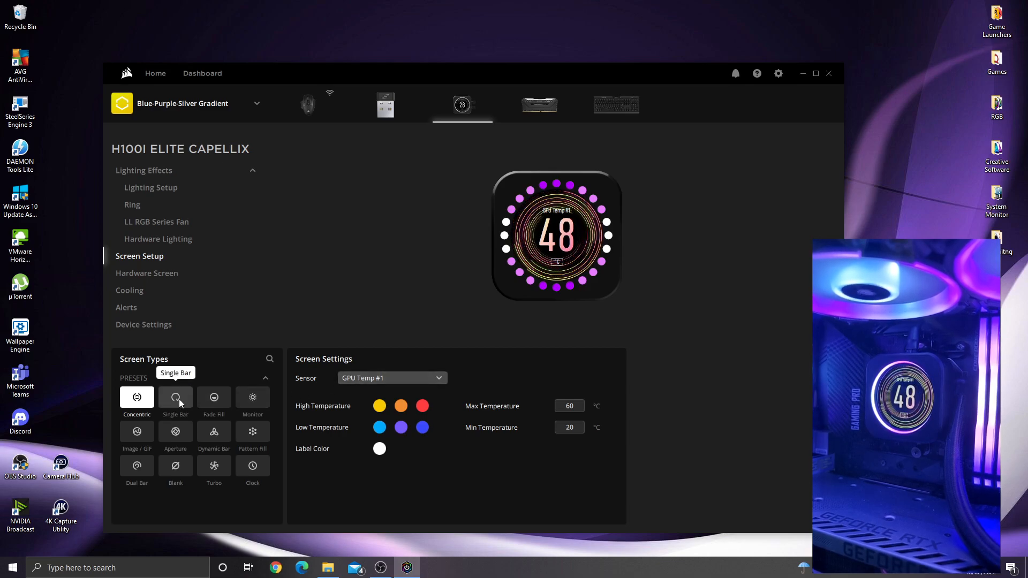
Preview the Single Bar, Fade Fill, Monitor, Aperture and Dynamic Bar presets, ending on Pattern Fill.
{"action": "left_click", "coordinate": [175, 397]}
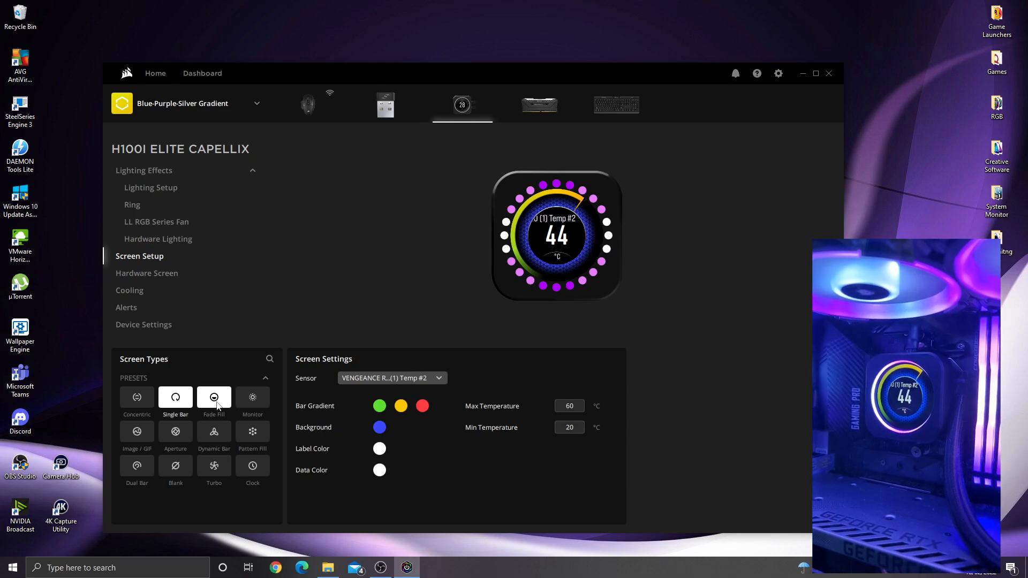
{"action": "left_click", "coordinate": [213, 398]}
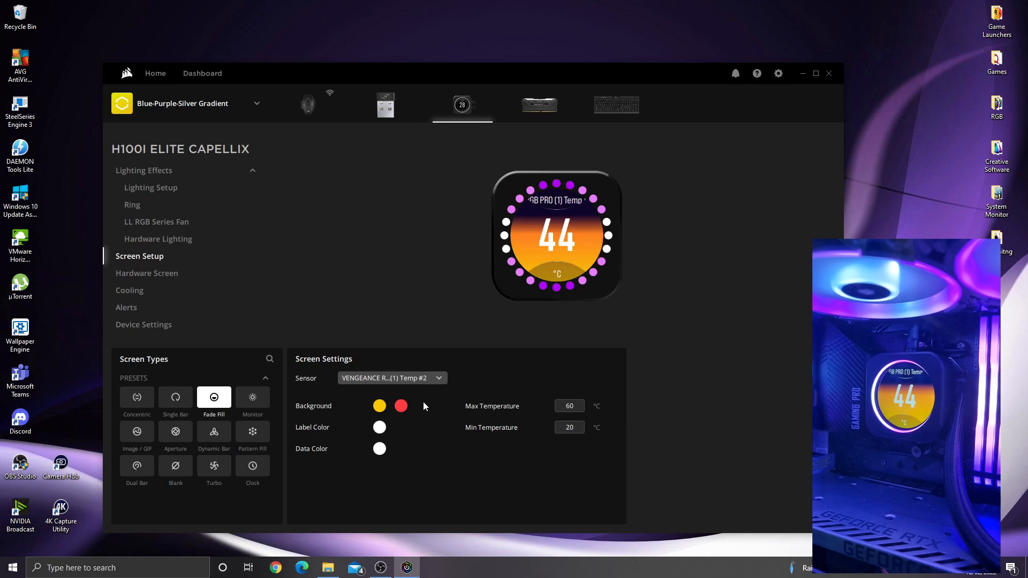
{"action": "left_click", "coordinate": [568, 427]}
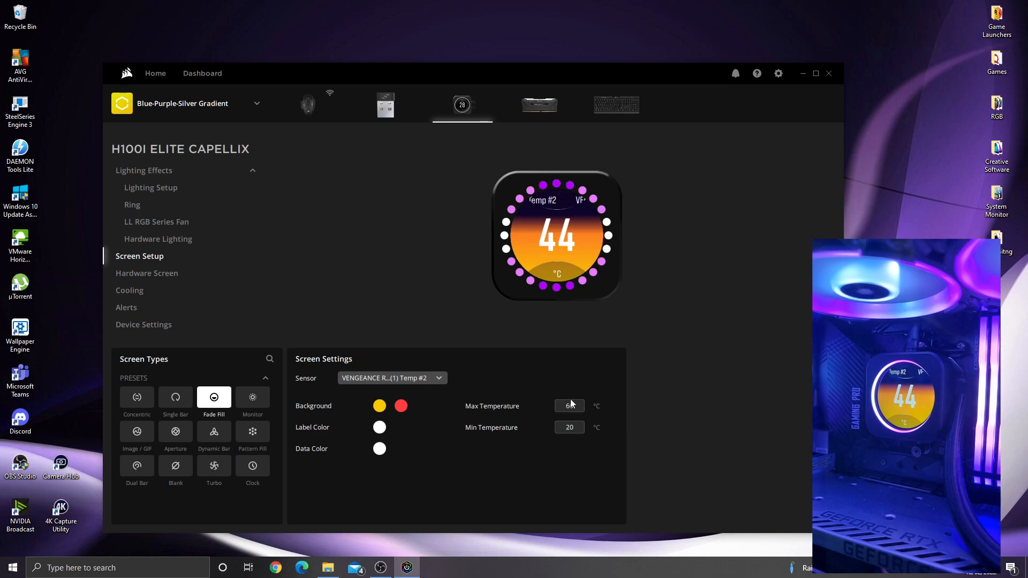
{"action": "left_click", "coordinate": [252, 401]}
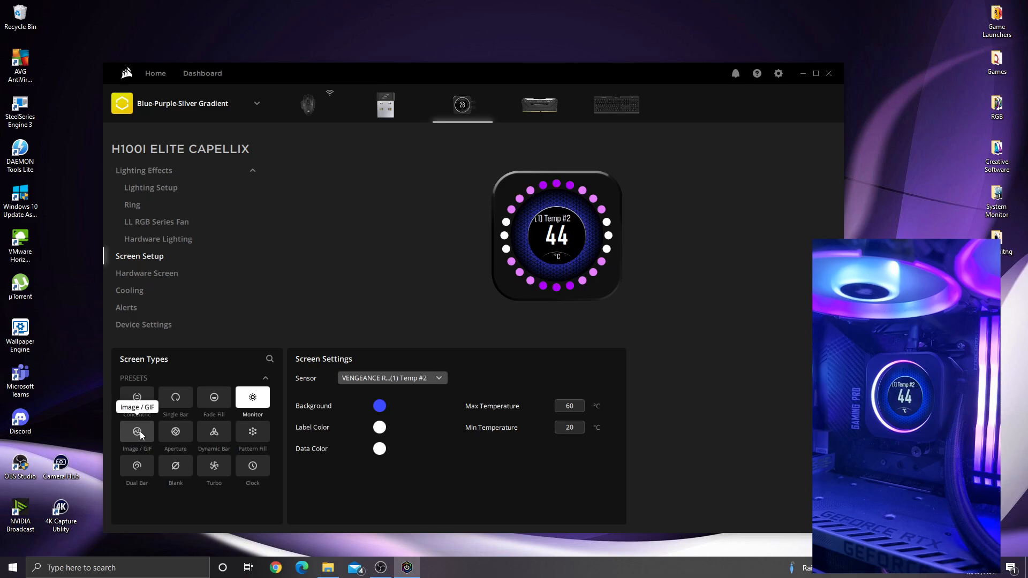
{"action": "left_click", "coordinate": [175, 431]}
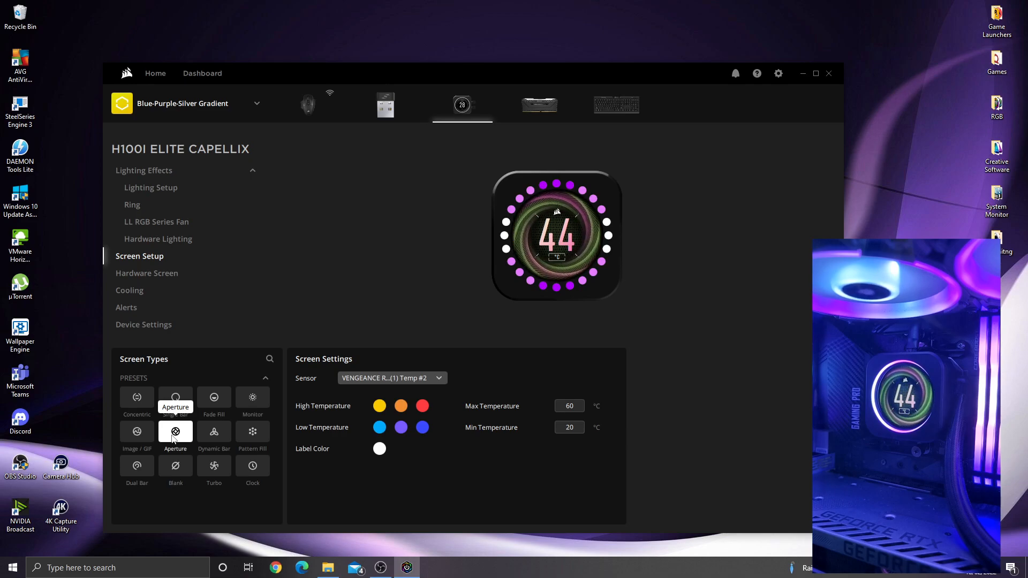
{"action": "left_click", "coordinate": [214, 431]}
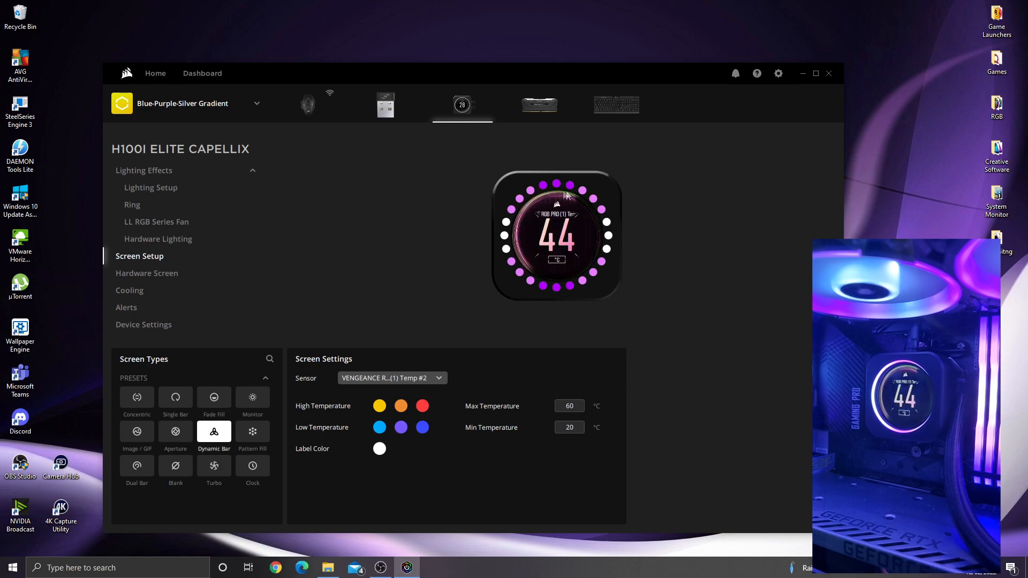
{"action": "left_click", "coordinate": [251, 432]}
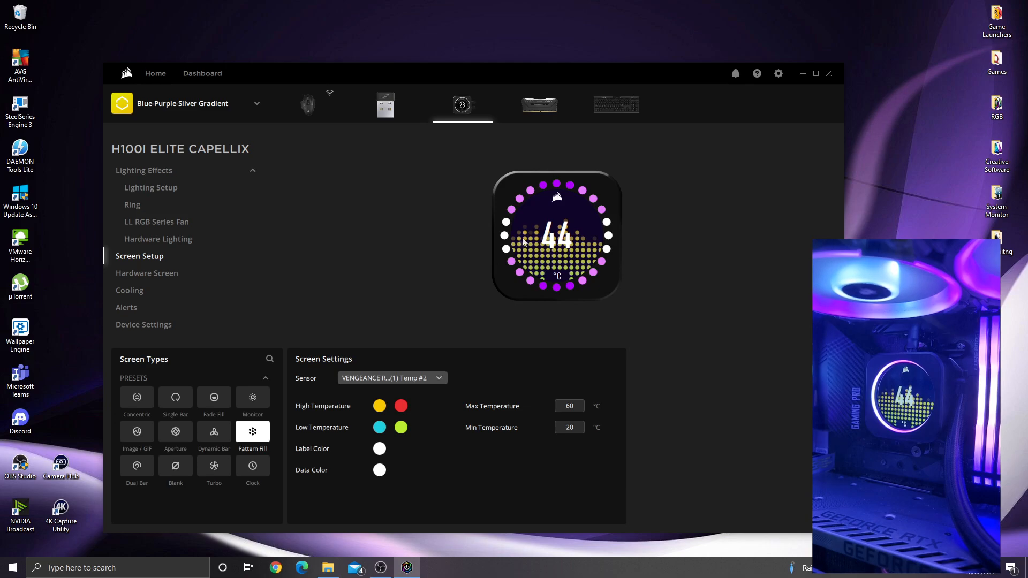
{"action": "mouse_move", "coordinate": [220, 464]}
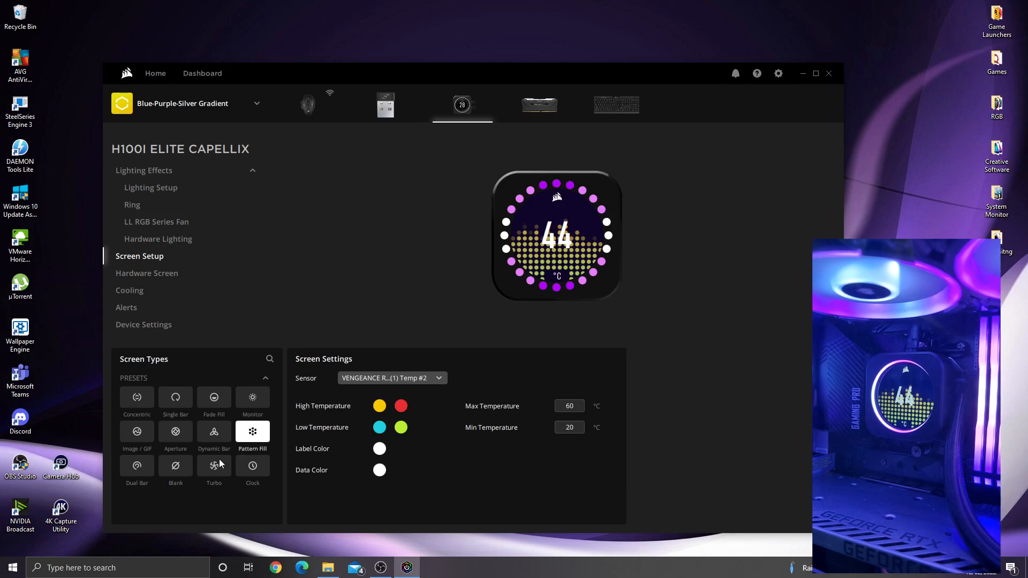
Use the Dual Bar preset with CPU Package on bar one and GPU Temp #1 on bar two.
{"action": "left_click", "coordinate": [136, 467]}
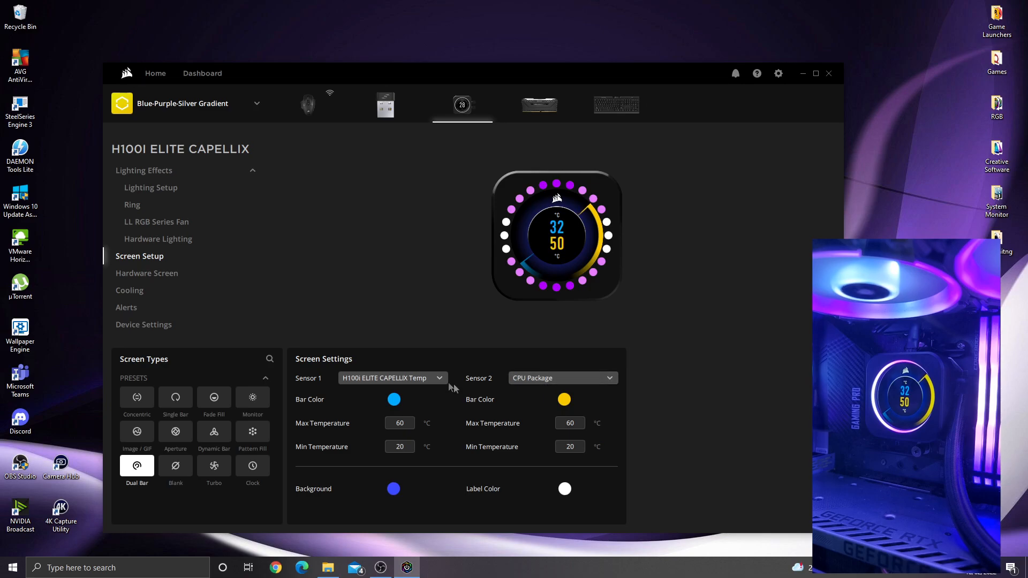
{"action": "left_click", "coordinate": [390, 378]}
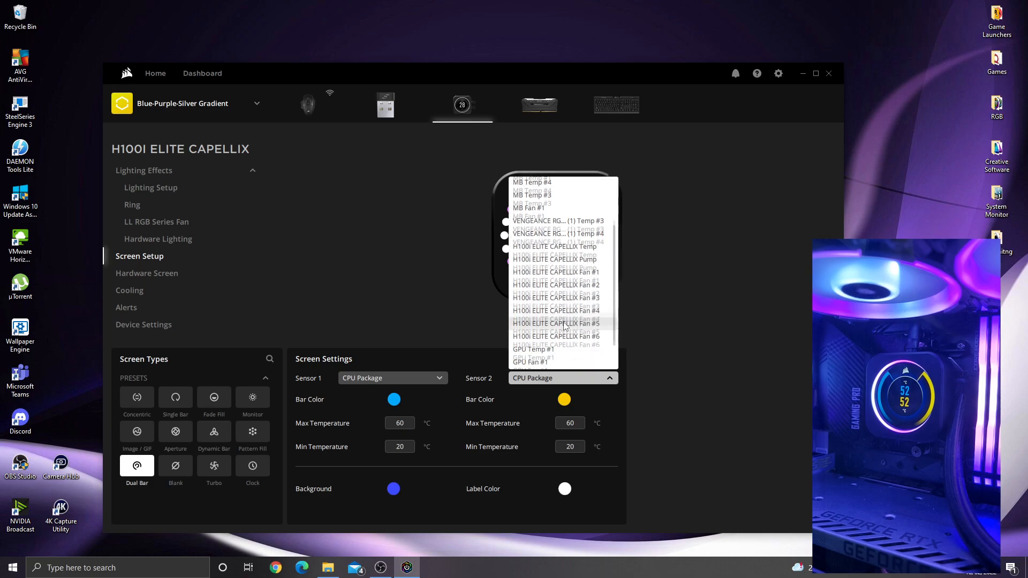
{"action": "left_click", "coordinate": [533, 349]}
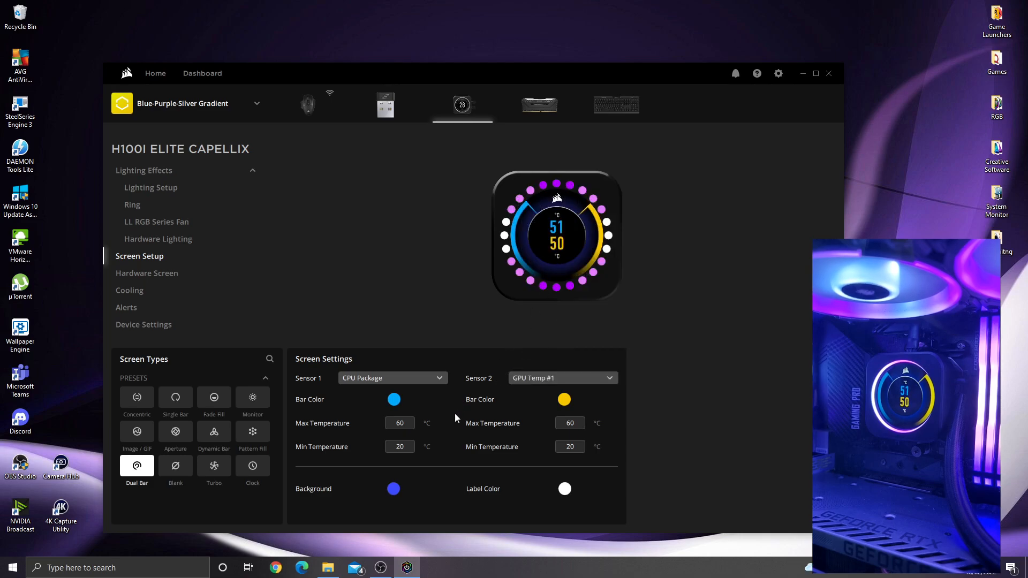
Try the Blank and Turbo presets, then leave the screen on the Clock preset.
{"action": "left_click", "coordinate": [175, 465]}
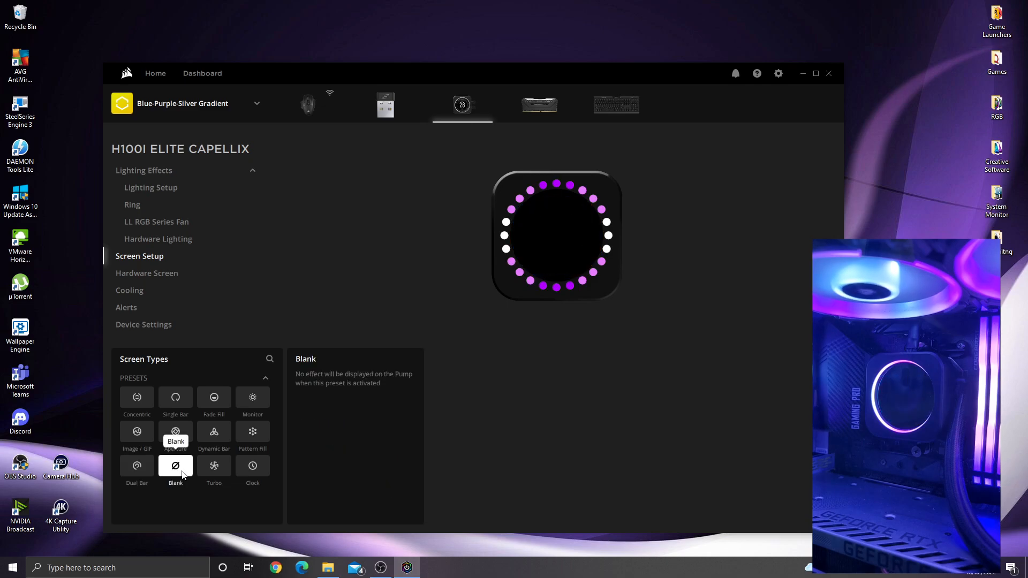
{"action": "mouse_move", "coordinate": [550, 203]}
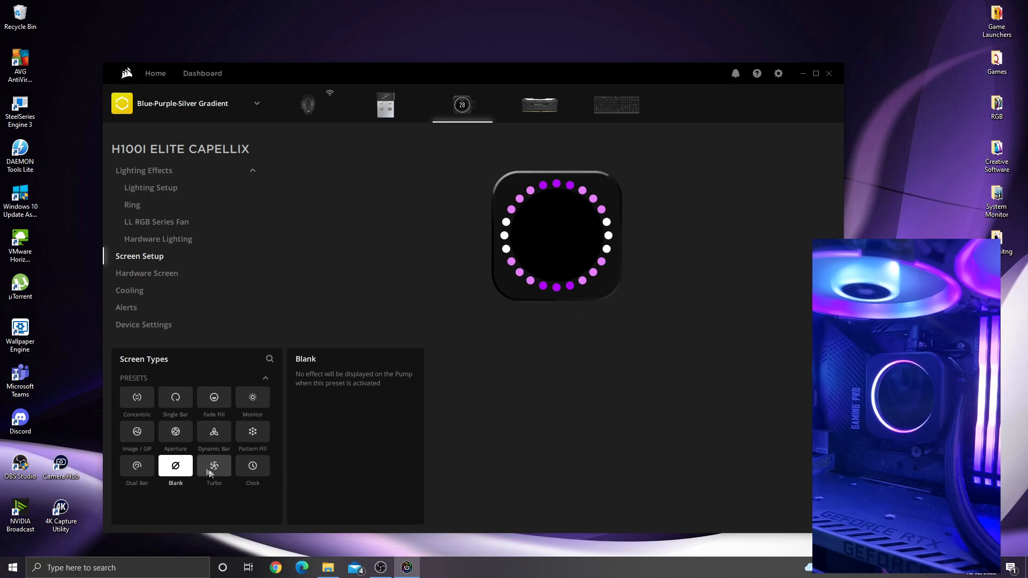
{"action": "left_click", "coordinate": [214, 466]}
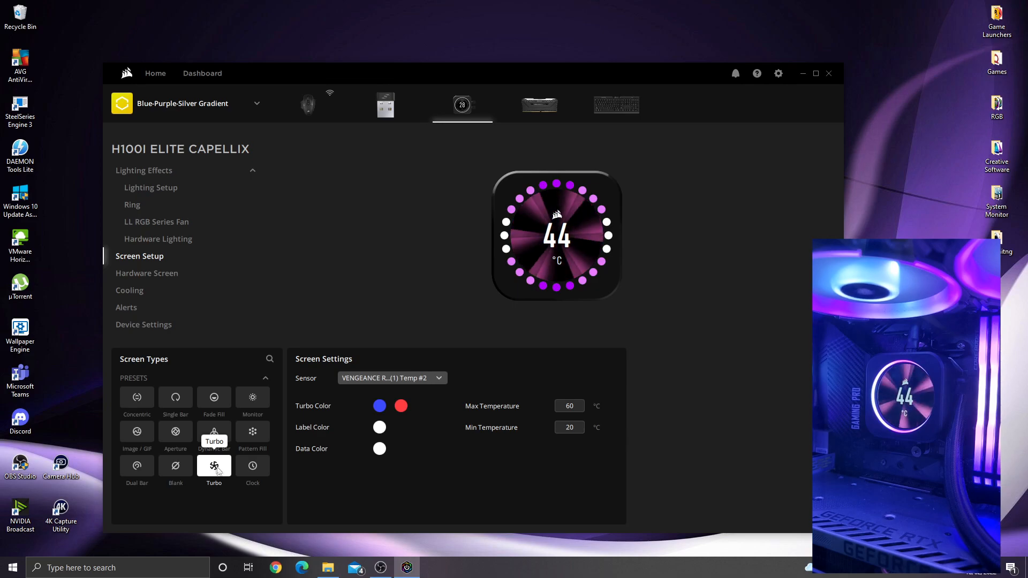
{"action": "left_click", "coordinate": [253, 467]}
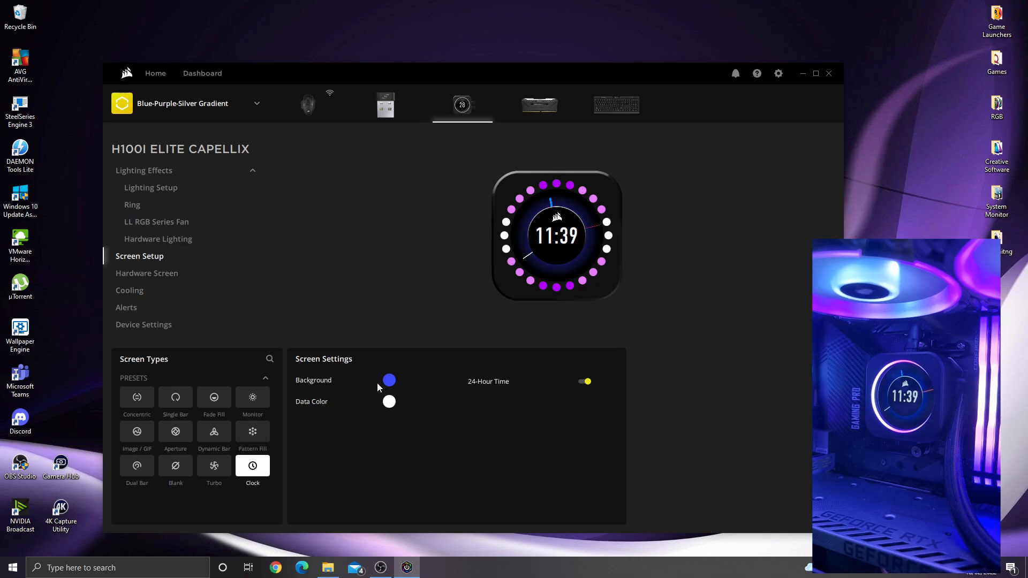
{"action": "mouse_move", "coordinate": [201, 459]}
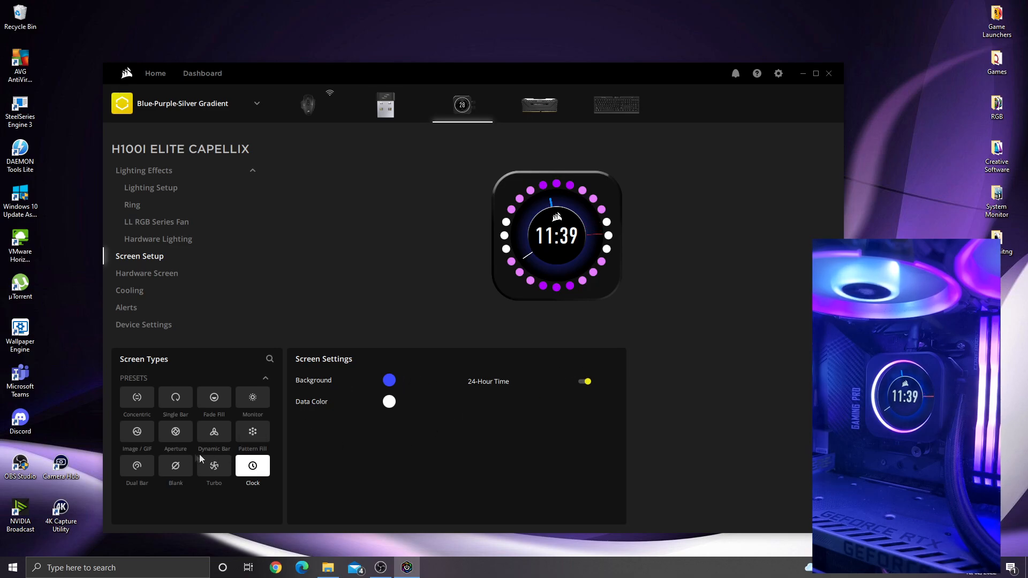
Show the Corsair sails image scaled down and centred in the round screen, then view the GIF library.
{"action": "left_click", "coordinate": [136, 432]}
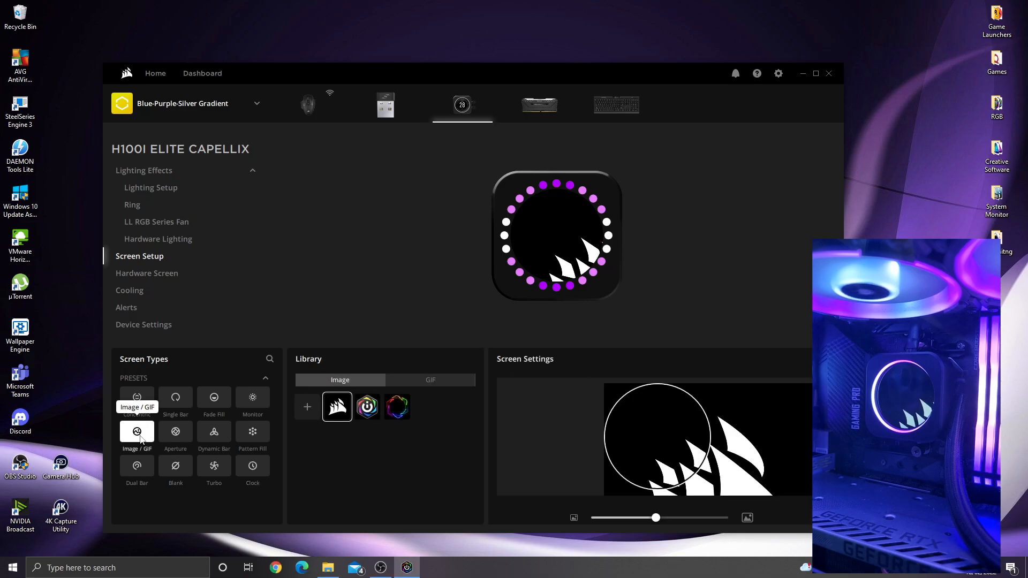
{"action": "mouse_move", "coordinate": [213, 397]}
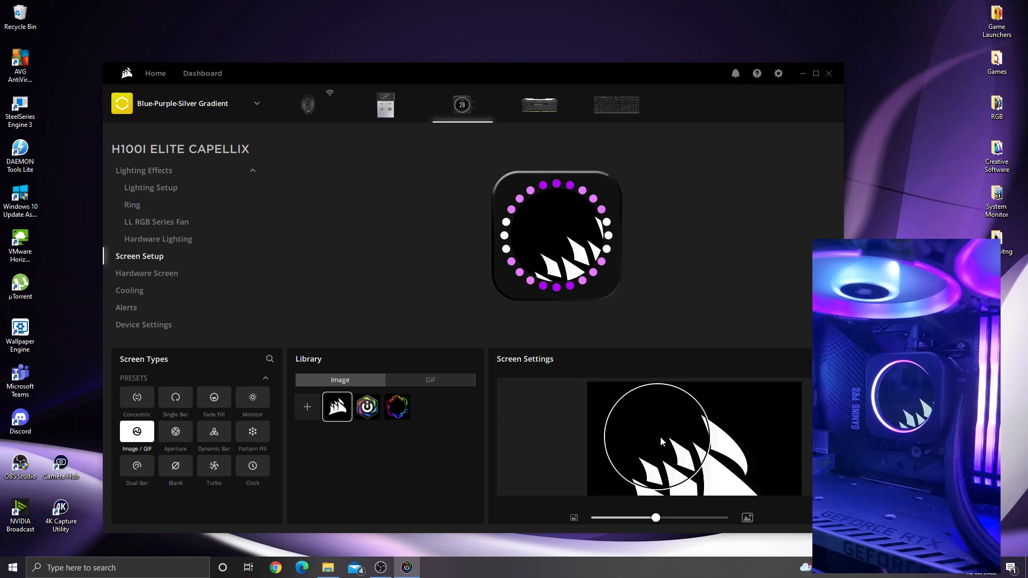
{"action": "left_click_drag", "start_coordinate": [656, 517], "coordinate": [628, 517]}
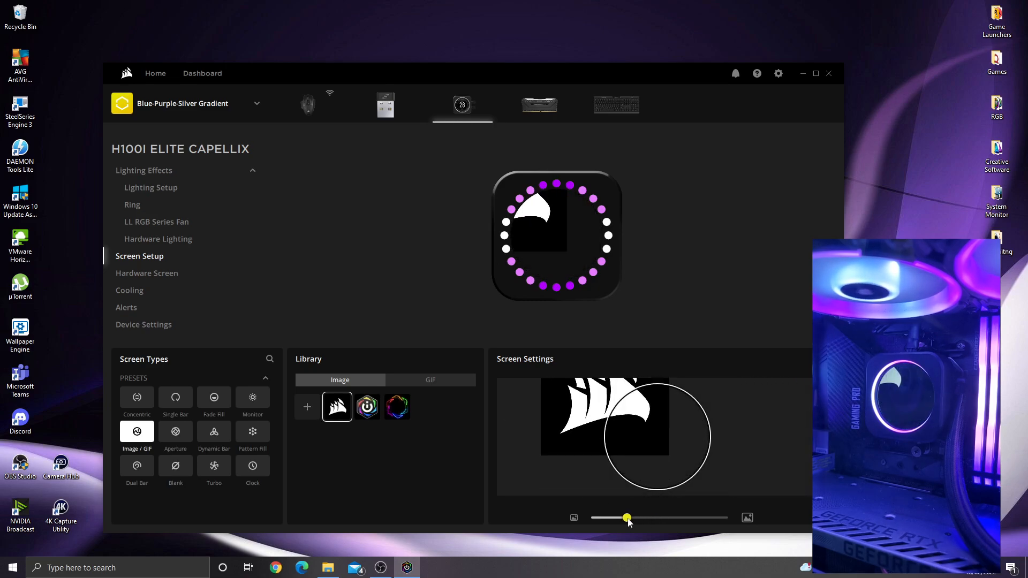
{"action": "left_click_drag", "start_coordinate": [626, 519], "coordinate": [611, 519]}
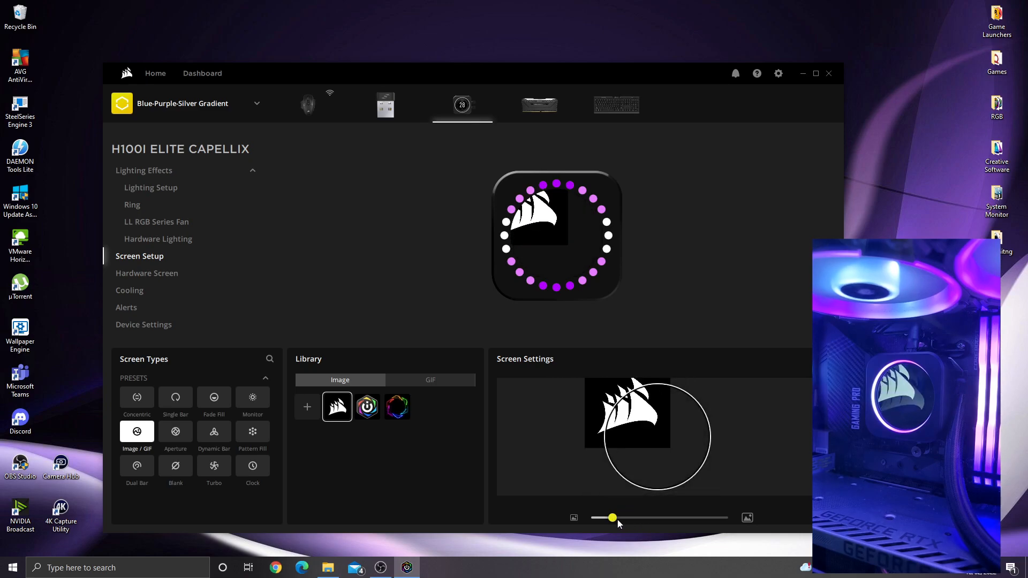
{"action": "left_click_drag", "start_coordinate": [613, 518], "coordinate": [615, 518]}
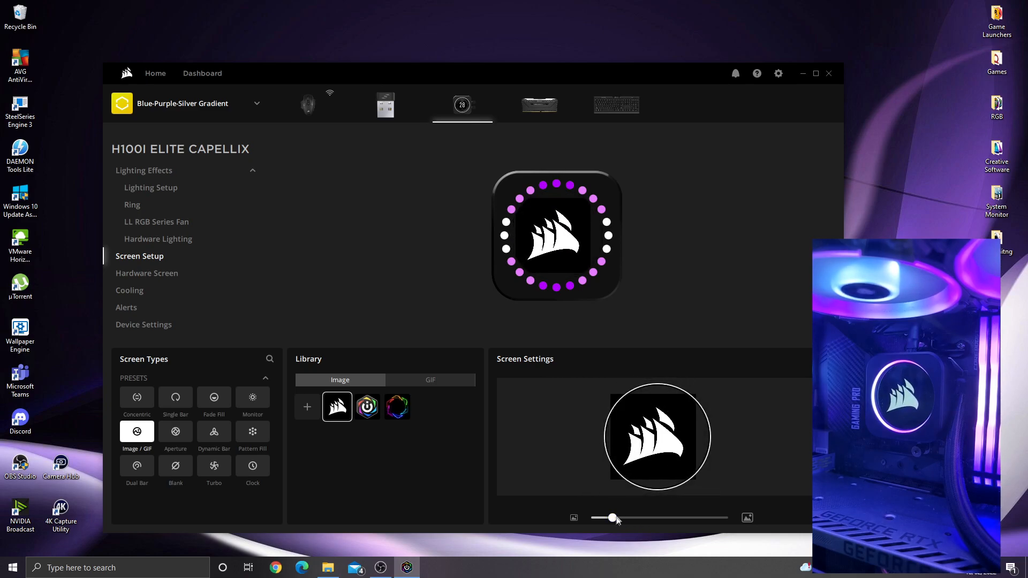
{"action": "left_click", "coordinate": [367, 407]}
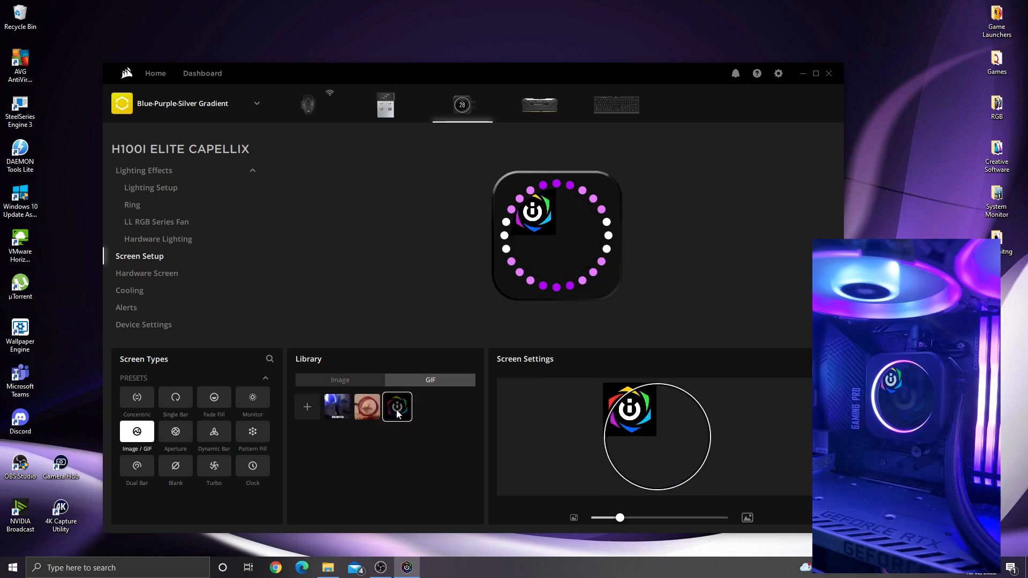
Enlarge the iCUE logo and hamster GIFs to fill the circle, then settle on the lightning UNLIMITED GIF.
{"action": "left_click_drag", "start_coordinate": [620, 517], "coordinate": [626, 517]}
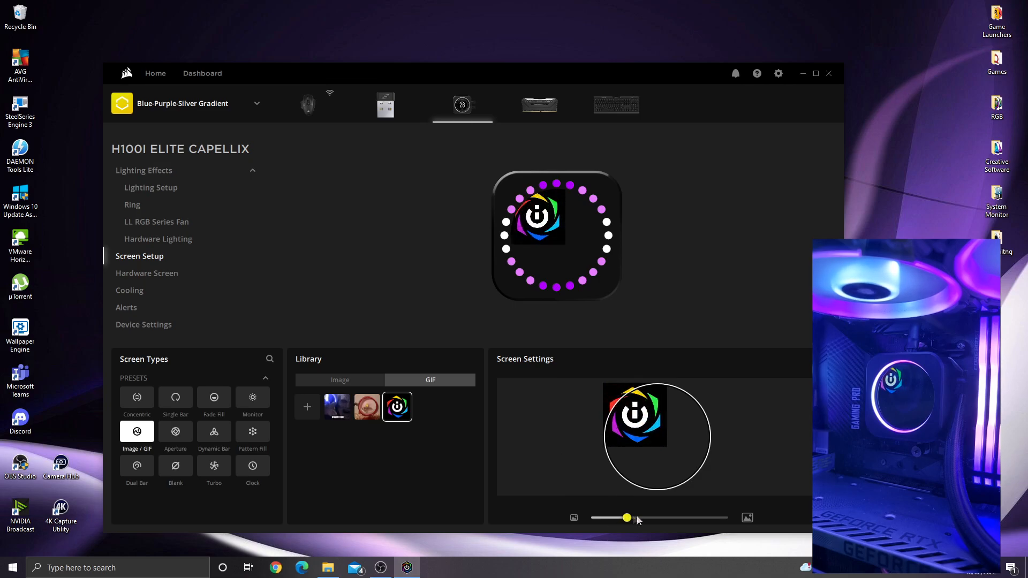
{"action": "left_click_drag", "start_coordinate": [627, 517], "coordinate": [655, 517]}
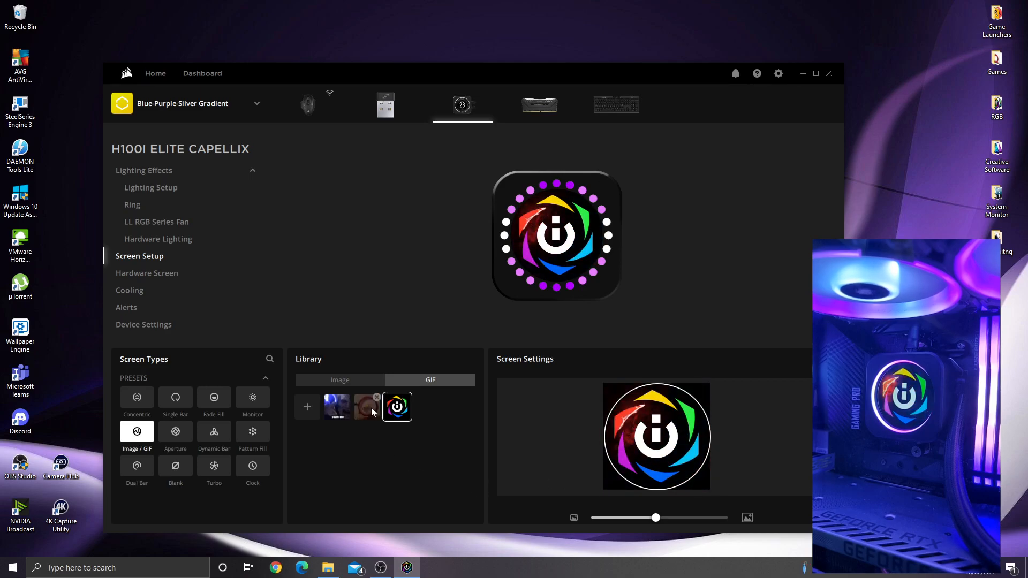
{"action": "left_click", "coordinate": [366, 407]}
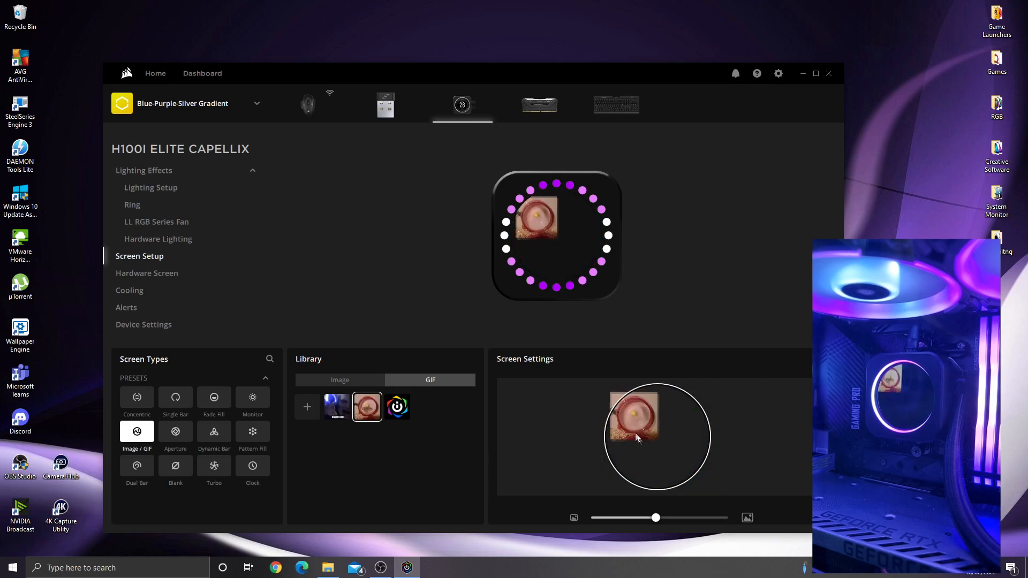
{"action": "left_click_drag", "start_coordinate": [656, 517], "coordinate": [728, 518]}
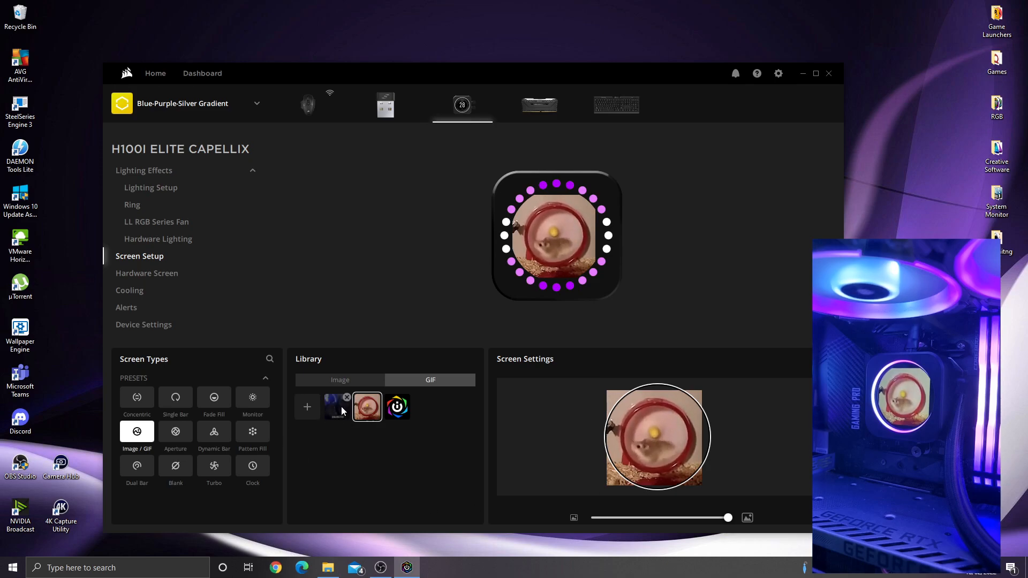
{"action": "left_click", "coordinate": [336, 407]}
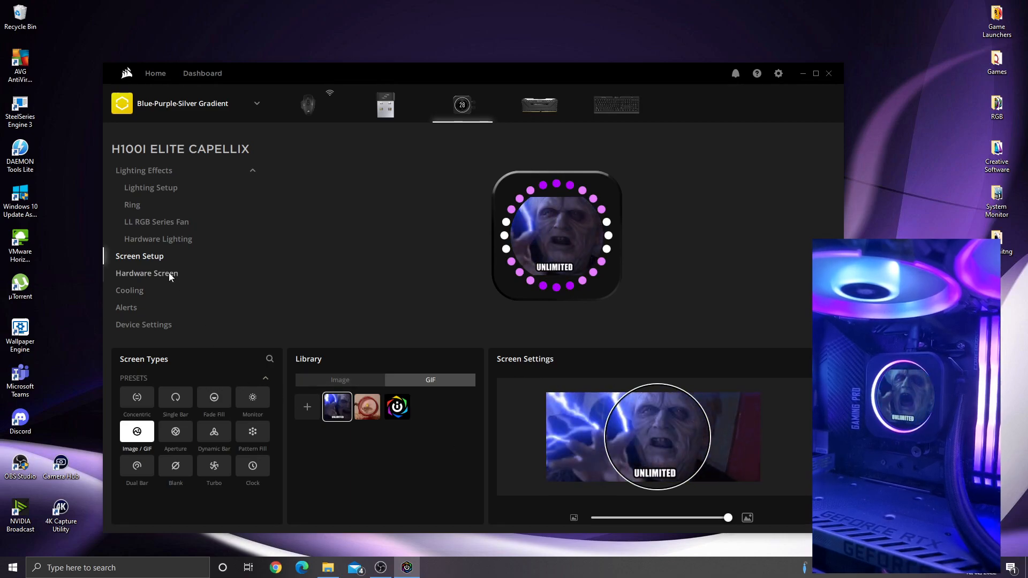
Review the Hardware Screen's default liquid temperature display, then the device settings (firmware, brightness, case color).
{"action": "left_click", "coordinate": [147, 273]}
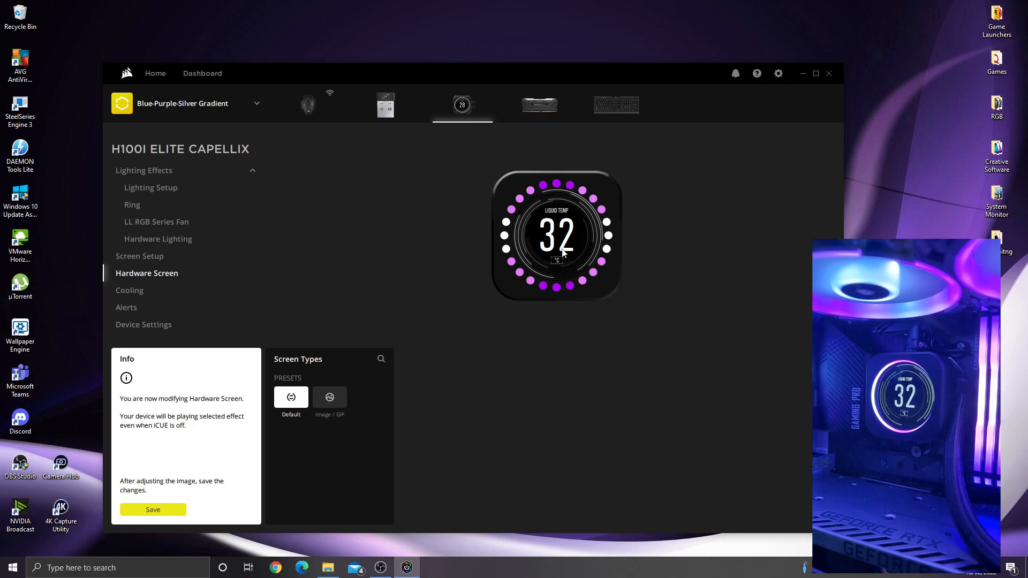
{"action": "mouse_move", "coordinate": [536, 237]}
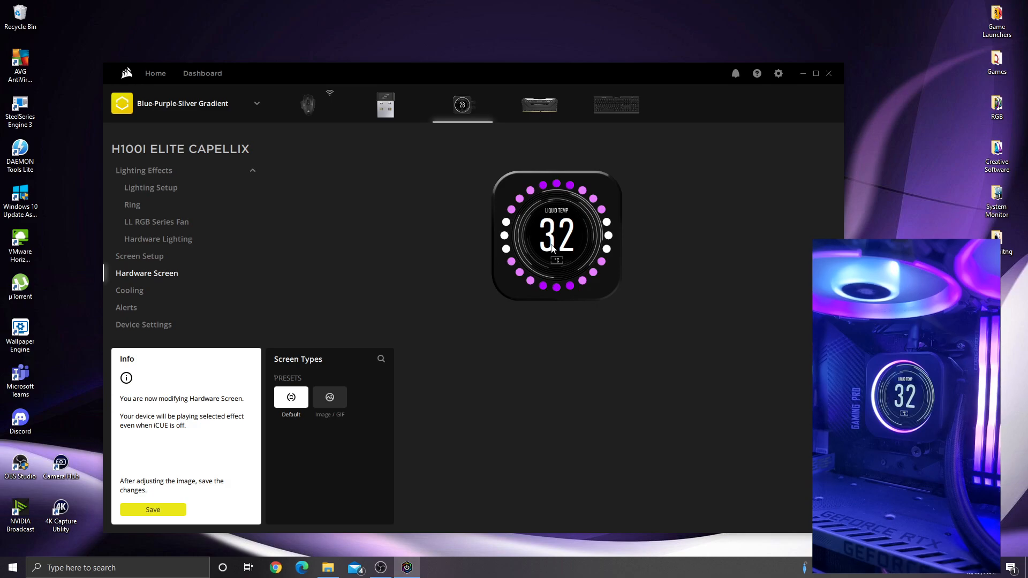
{"action": "left_click", "coordinate": [129, 290]}
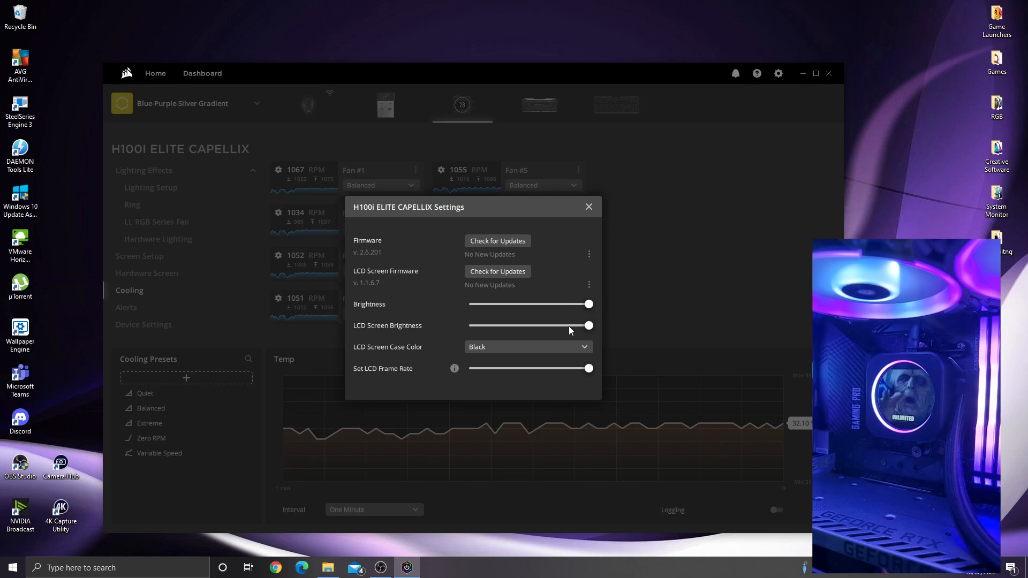
{"action": "mouse_move", "coordinate": [547, 359]}
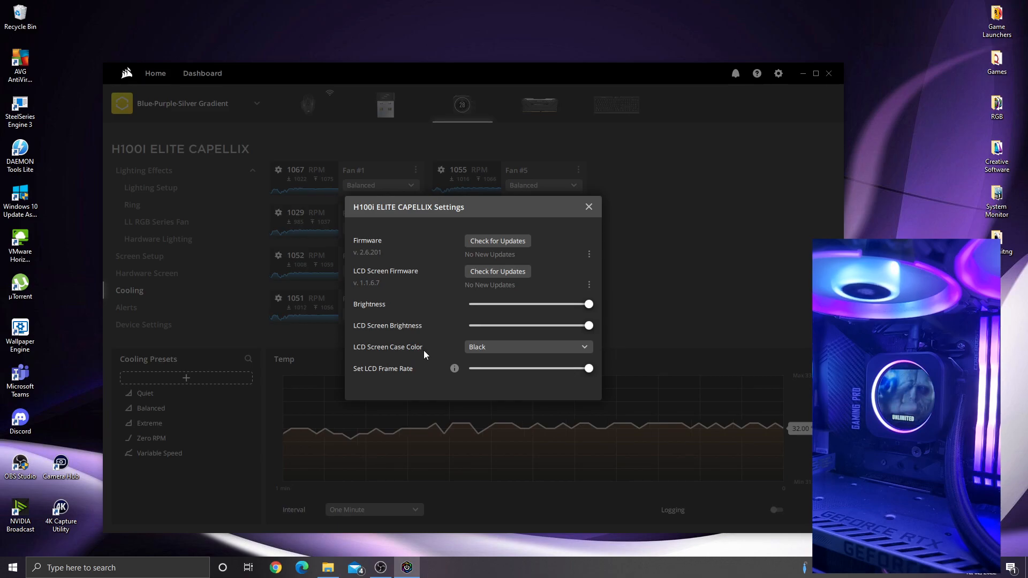
{"action": "mouse_move", "coordinate": [443, 355]}
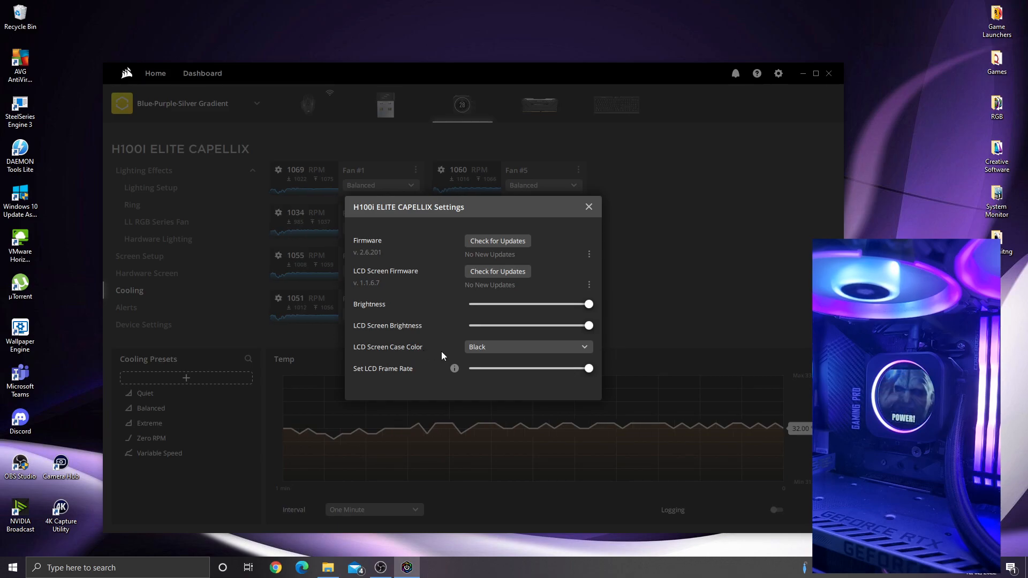
Try LCD screen case colour White, switch it back to Black, and close the cooler settings.
{"action": "left_click", "coordinate": [526, 347]}
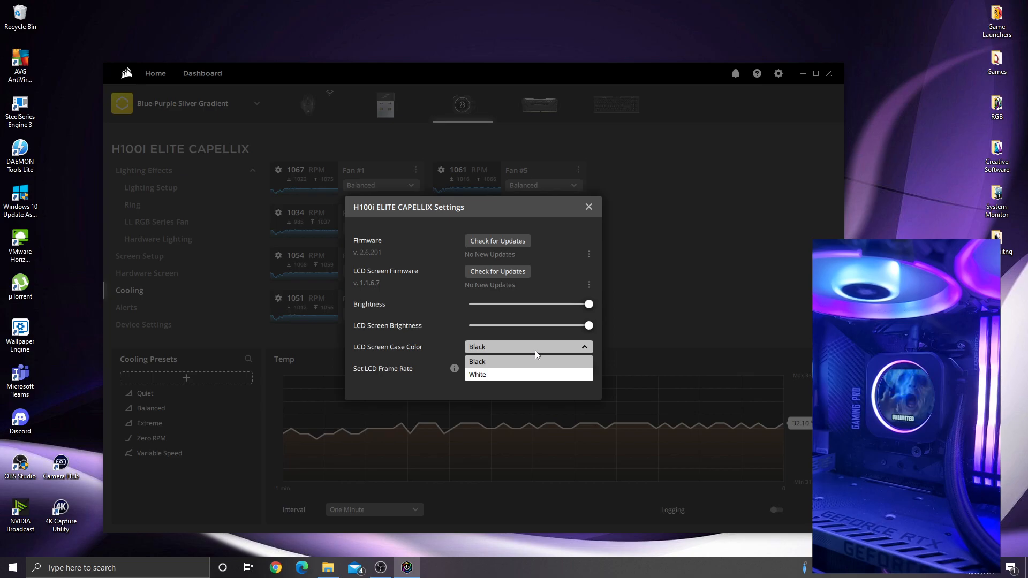
{"action": "left_click", "coordinate": [477, 375]}
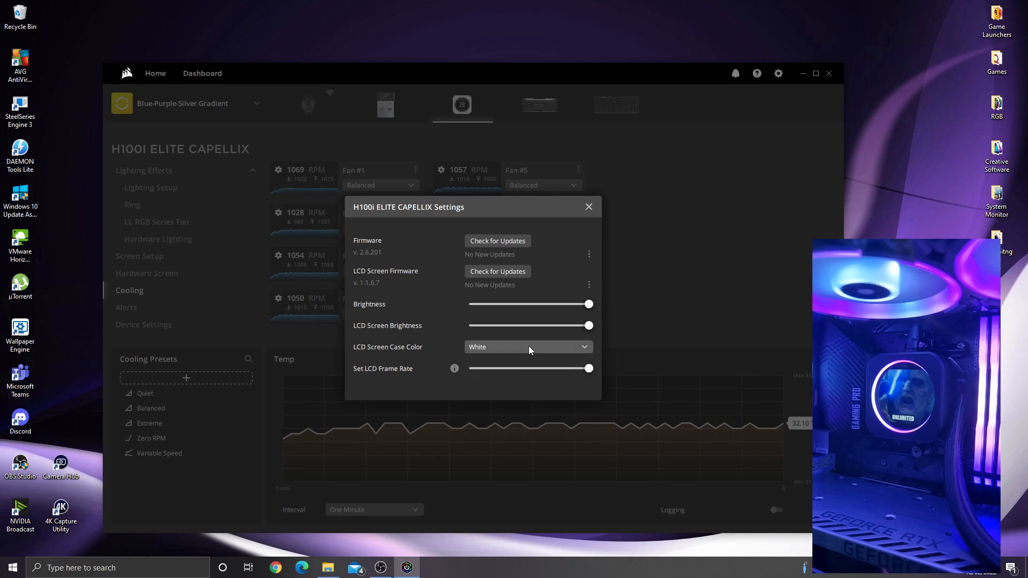
{"action": "left_click", "coordinate": [528, 347]}
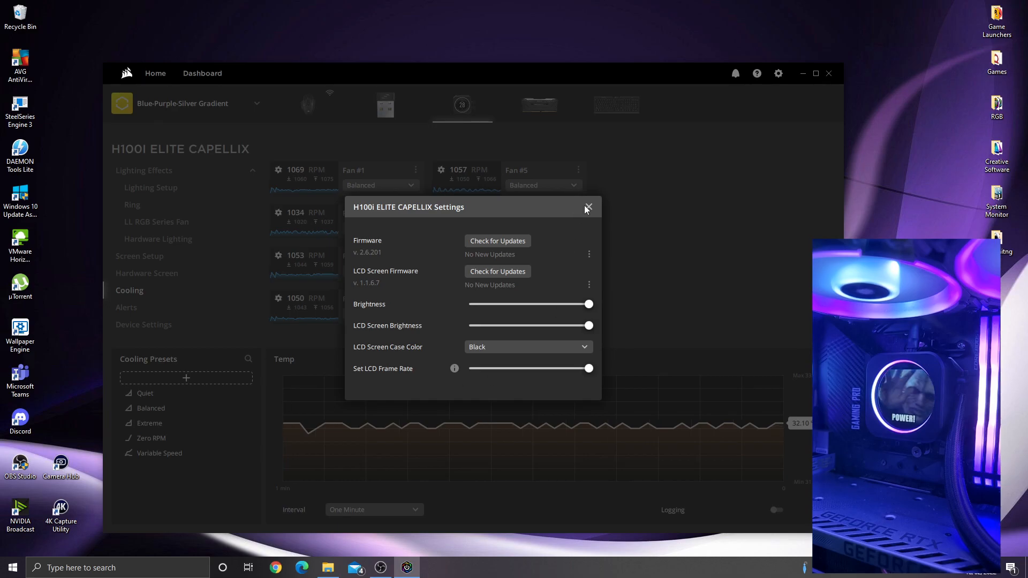
{"action": "left_click", "coordinate": [588, 206]}
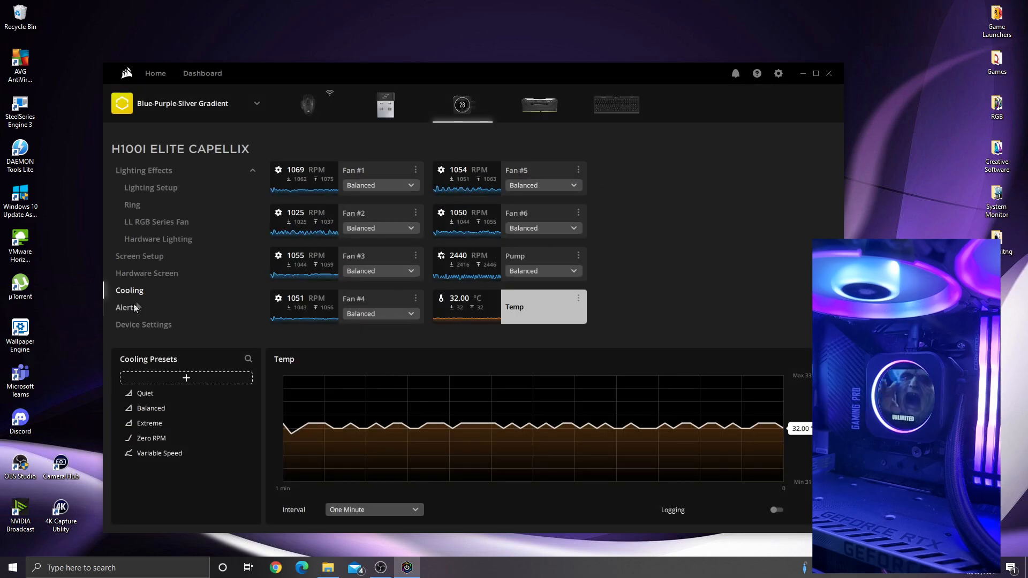